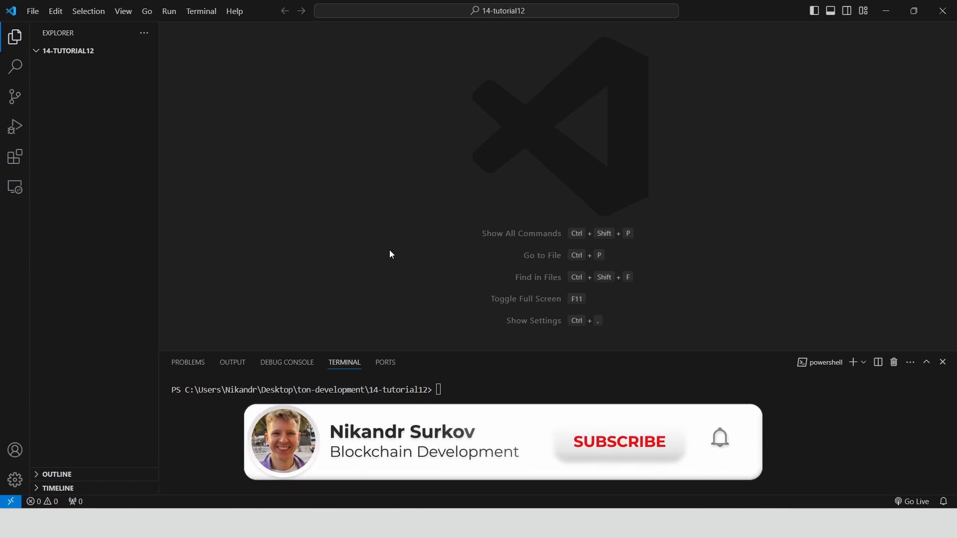
Run npm create ton@latest in the terminal to start scaffolding a TON project.
left_click(619, 442)
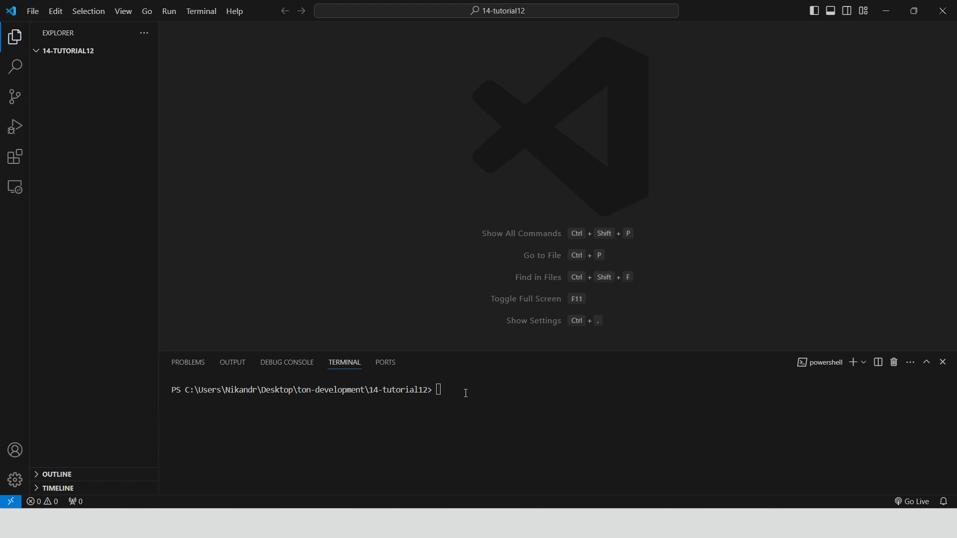
type("npm")
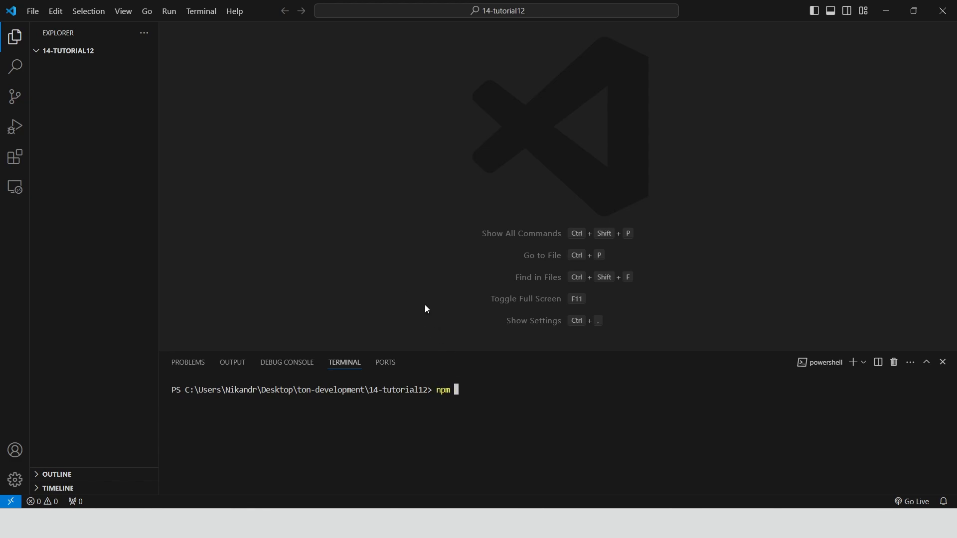
type("create ton")
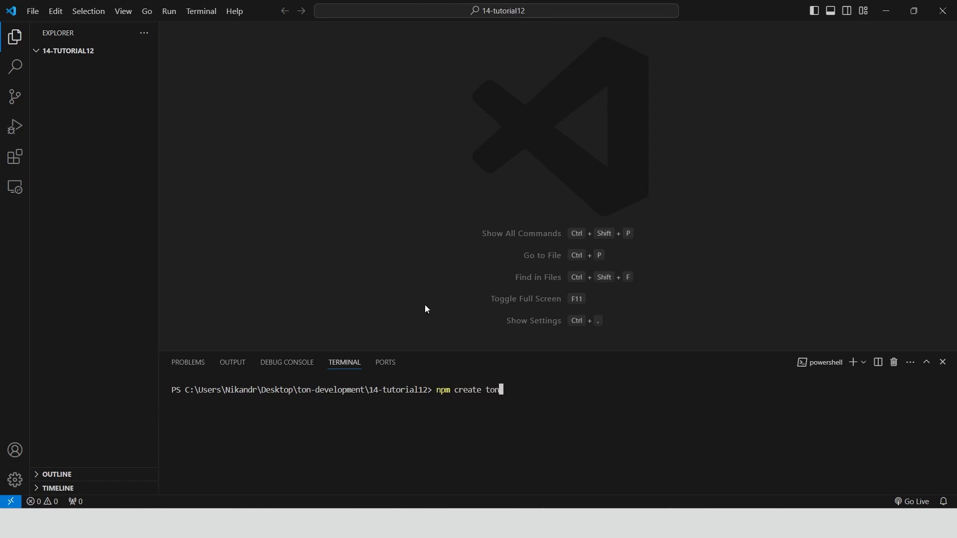
type("@latest")
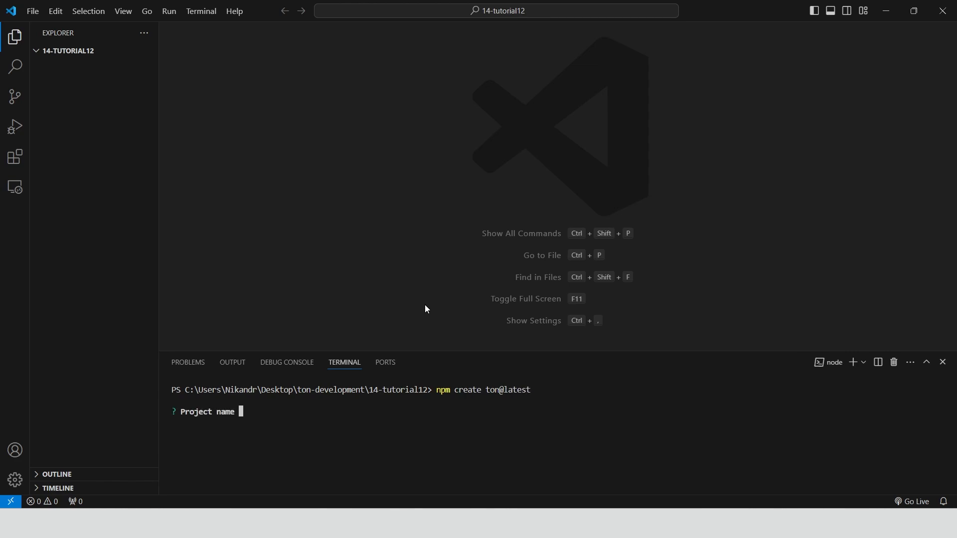
Name the project and contract Loops and choose the empty Tact contract template.
type("Loops")
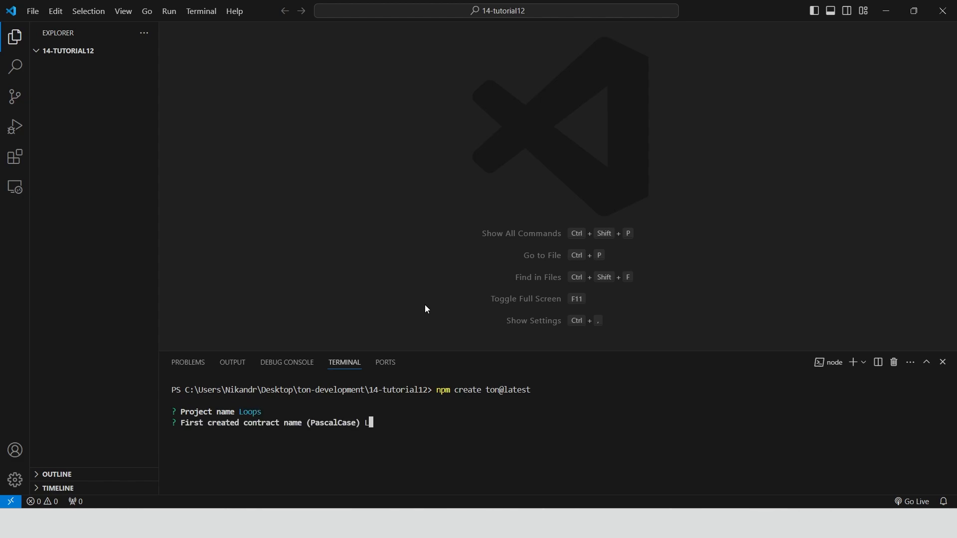
type("oops")
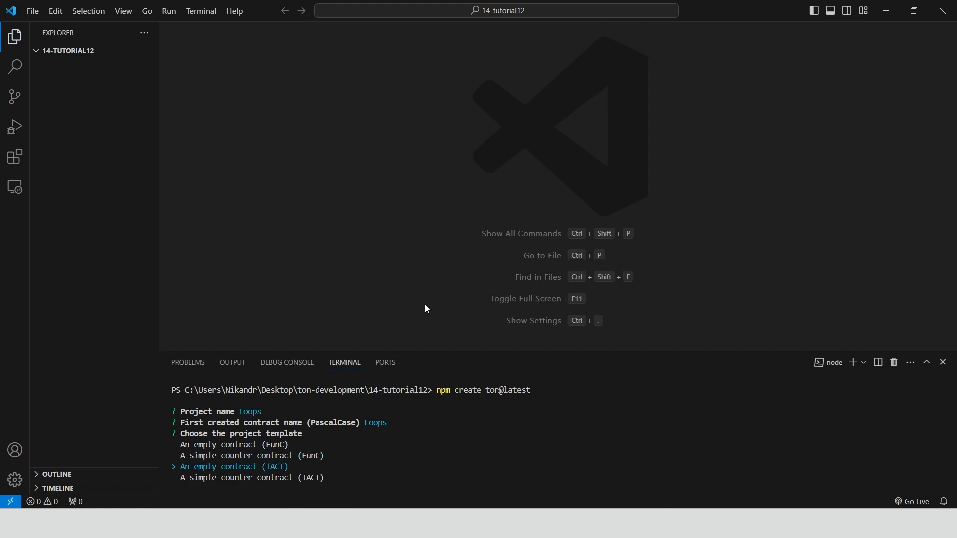
key("enter")
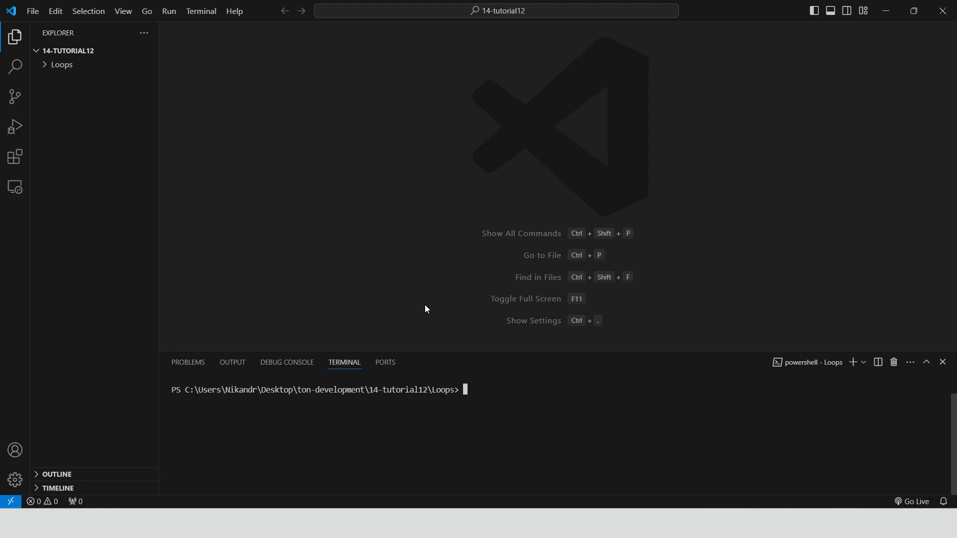
Open loops.tact from the Loops project's contracts folder in the editor.
left_click(61, 64)
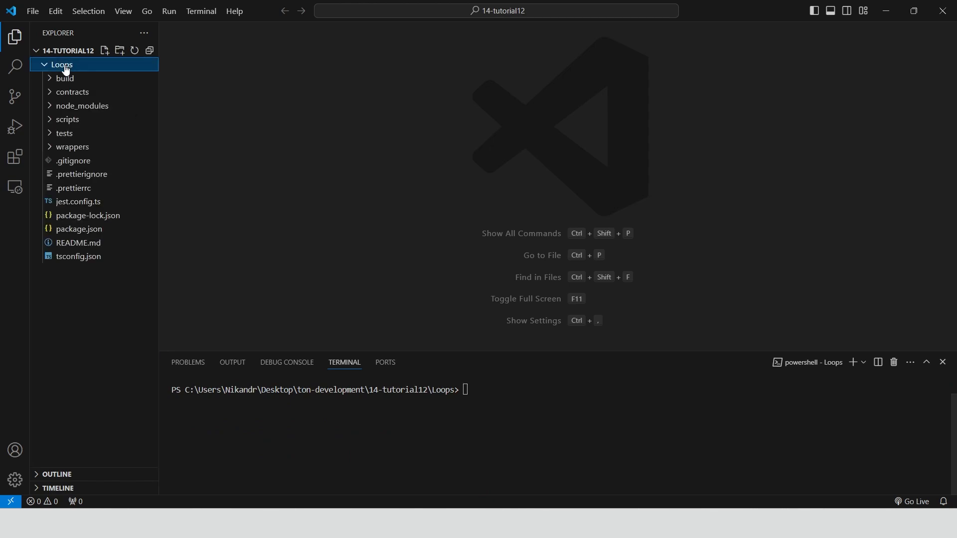
left_click(71, 91)
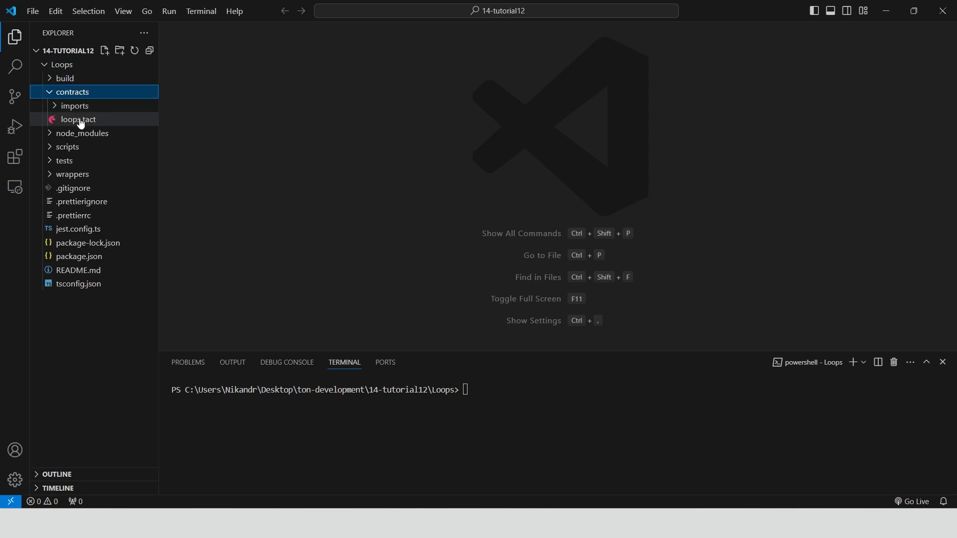
left_click(78, 118)
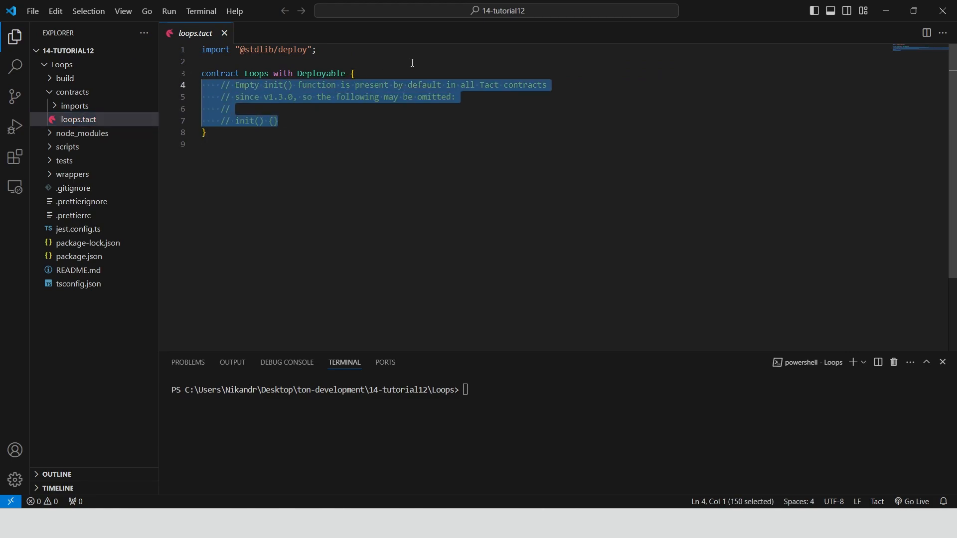
Remove the template comments and add an empty init() {} to the contract.
key("Delete")
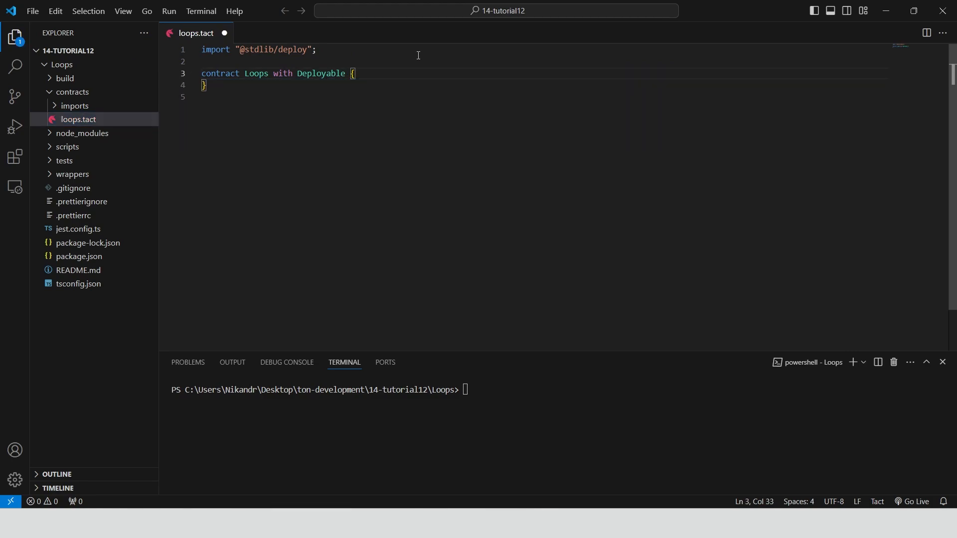
key("Enter")
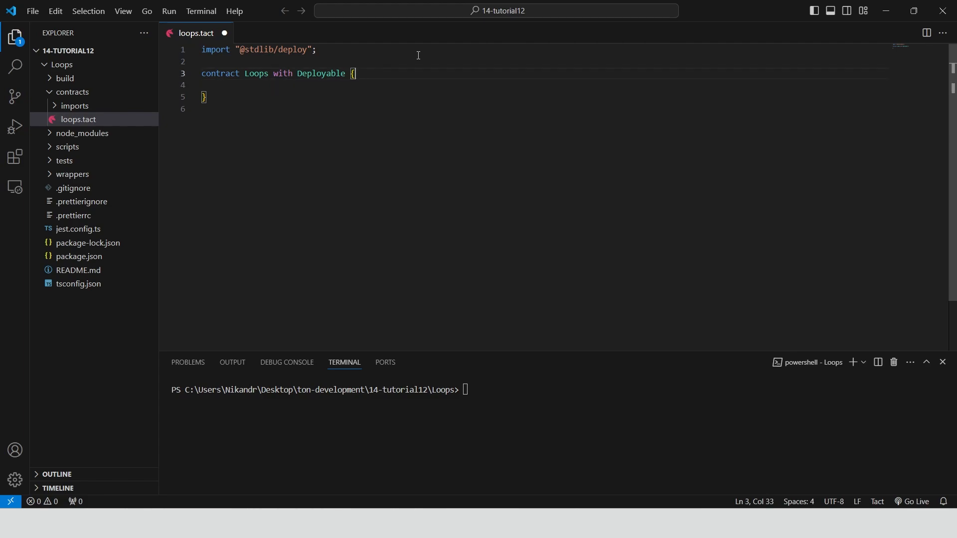
key("Enter")
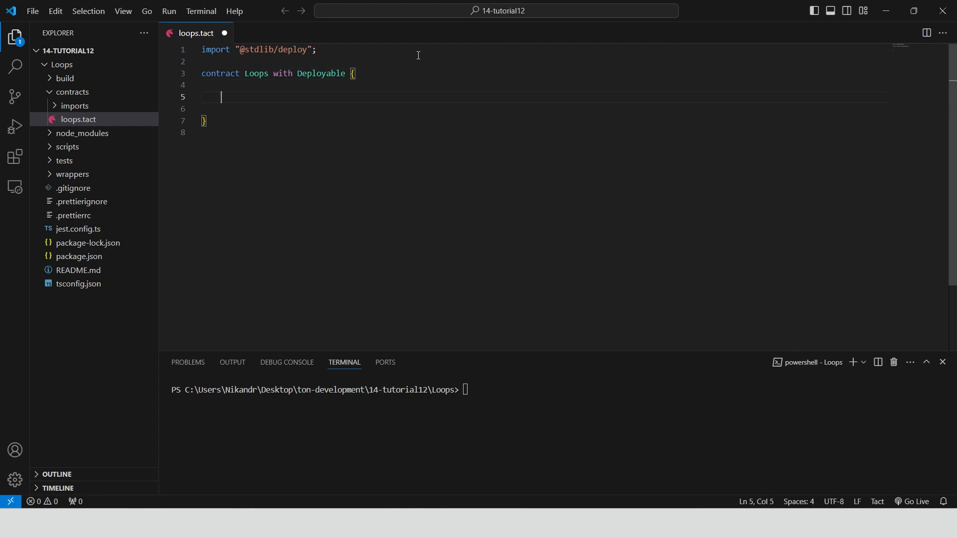
type("init")
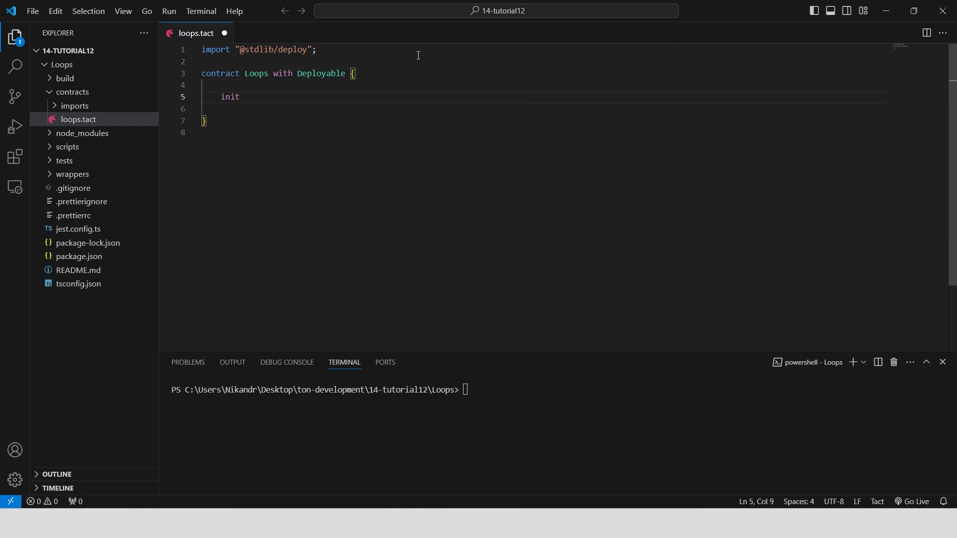
type("() {}")
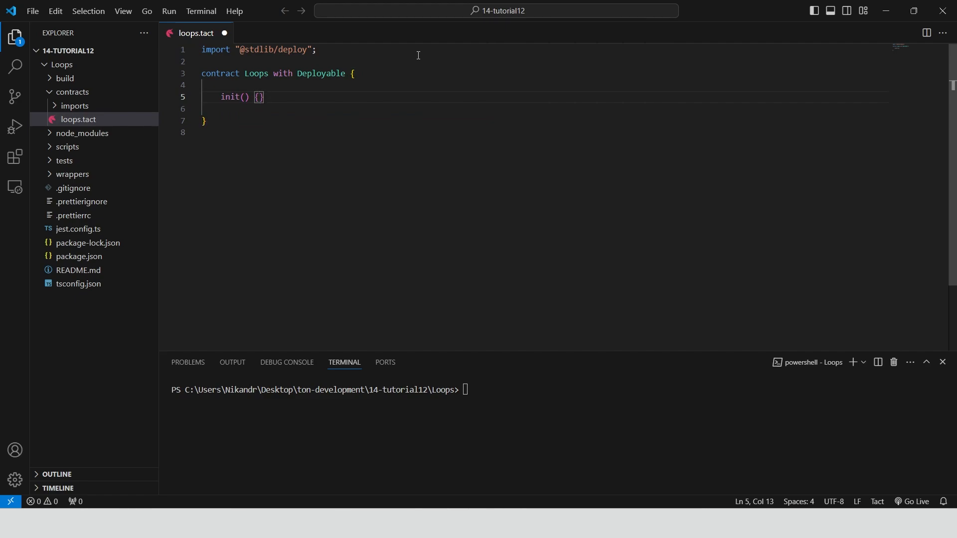
Start a receive("loop1") handler with an opening brace.
type("rece")
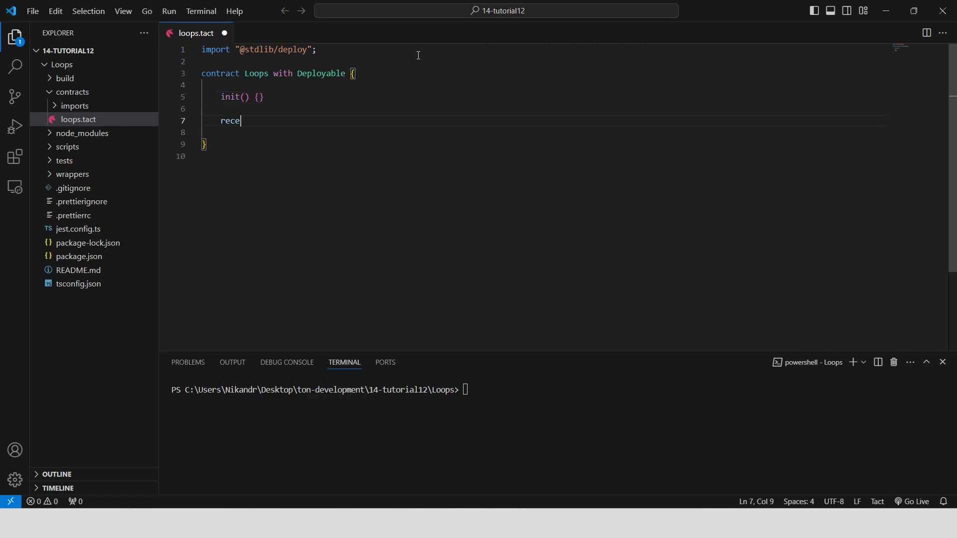
type("ive(\"\")")
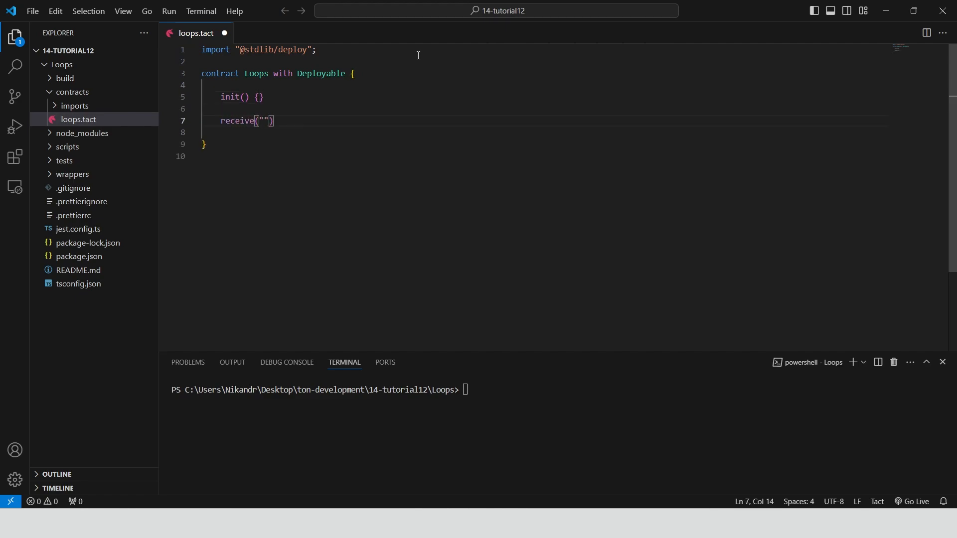
type("loop1")
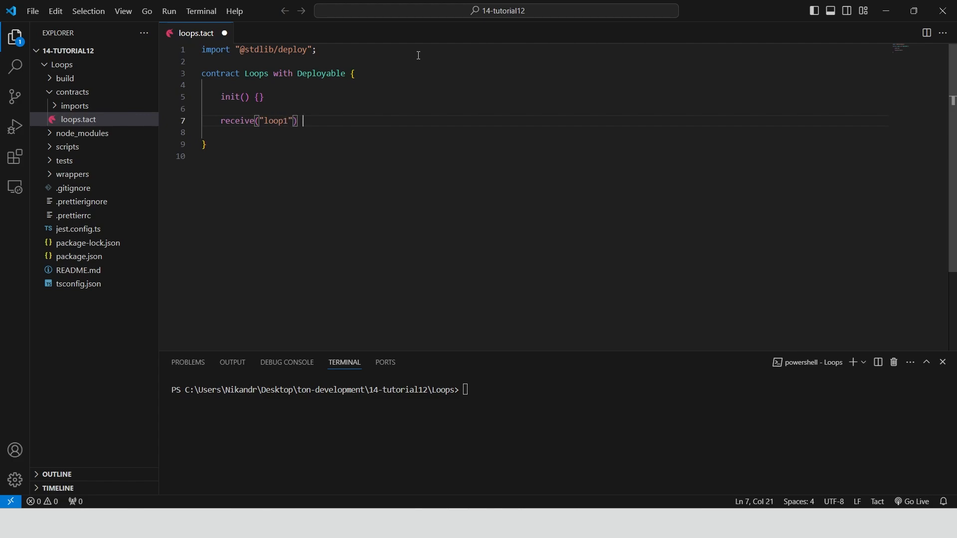
type("{")
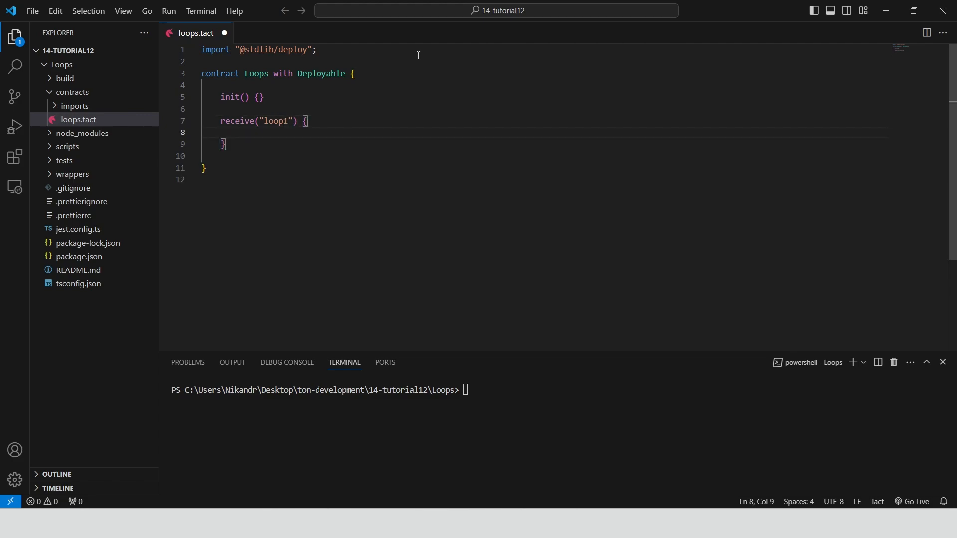
Declare sum and i as Int = 0 and open a repeat(10) loop in loop1.
type("let sum: Int = 0;")
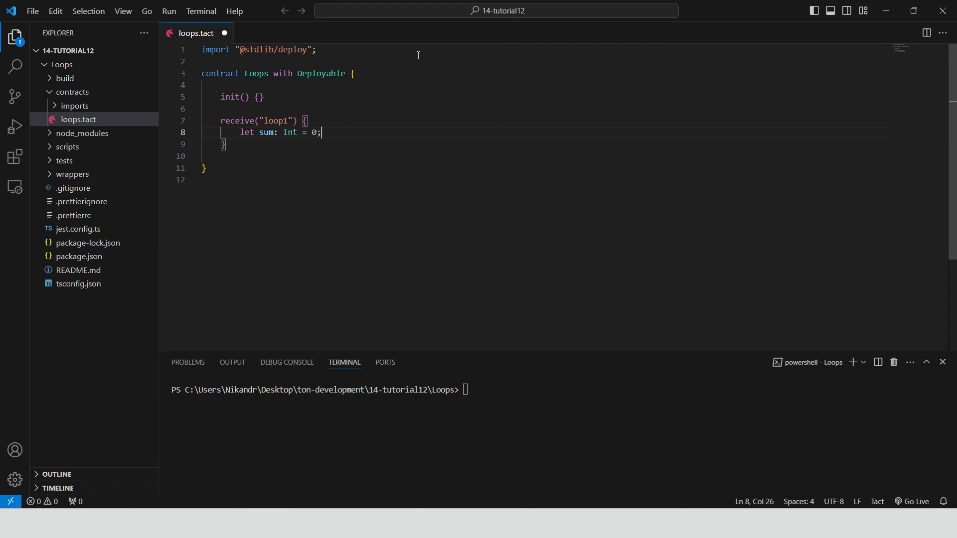
type("let i")
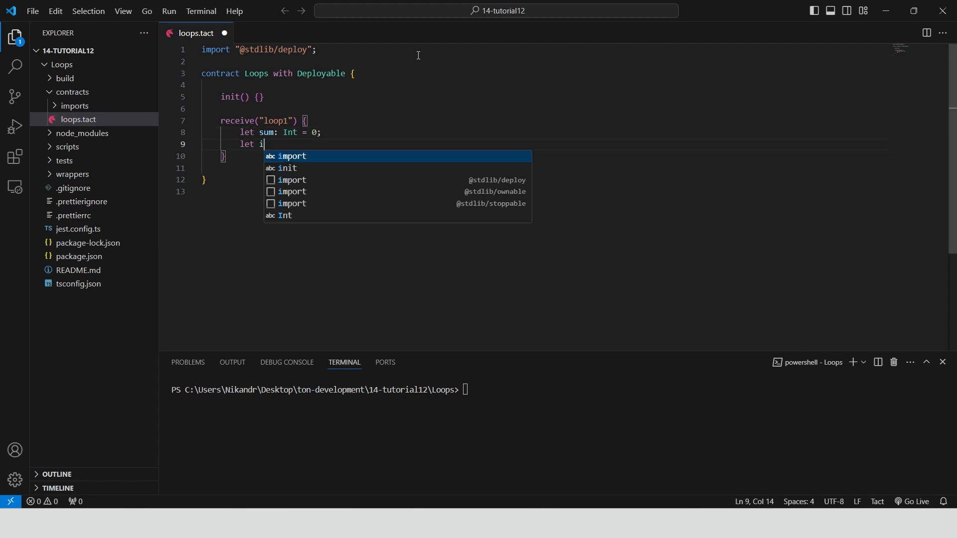
type(": Int = 0;")
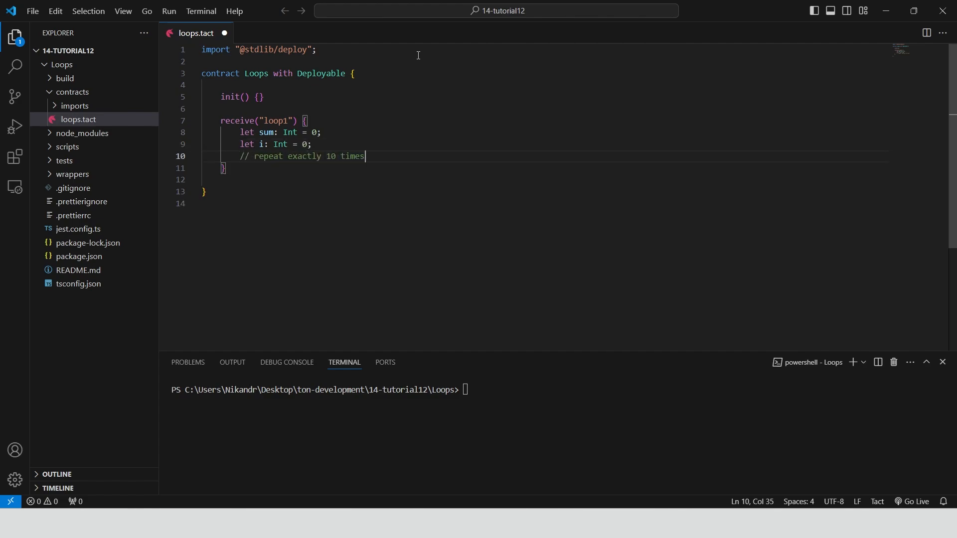
type("repeat(")
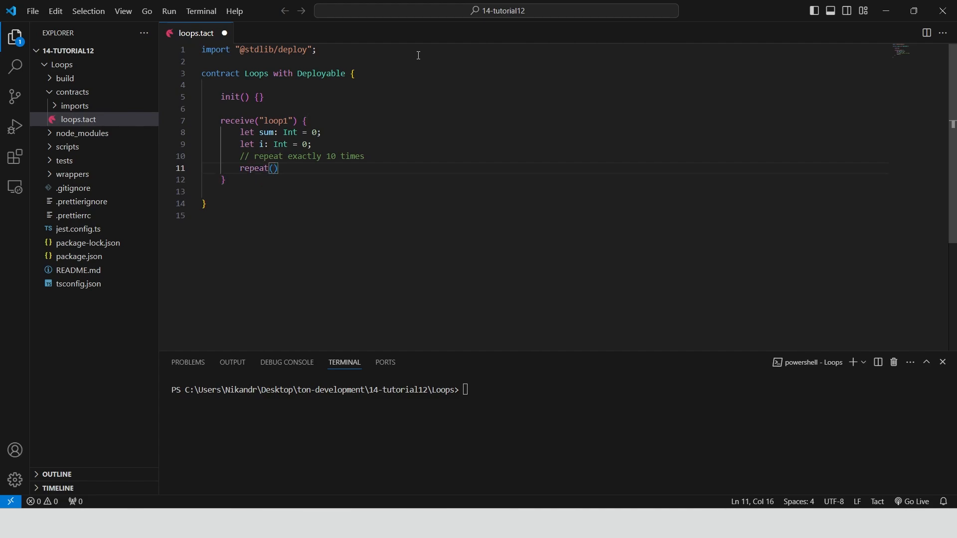
type("10) {")
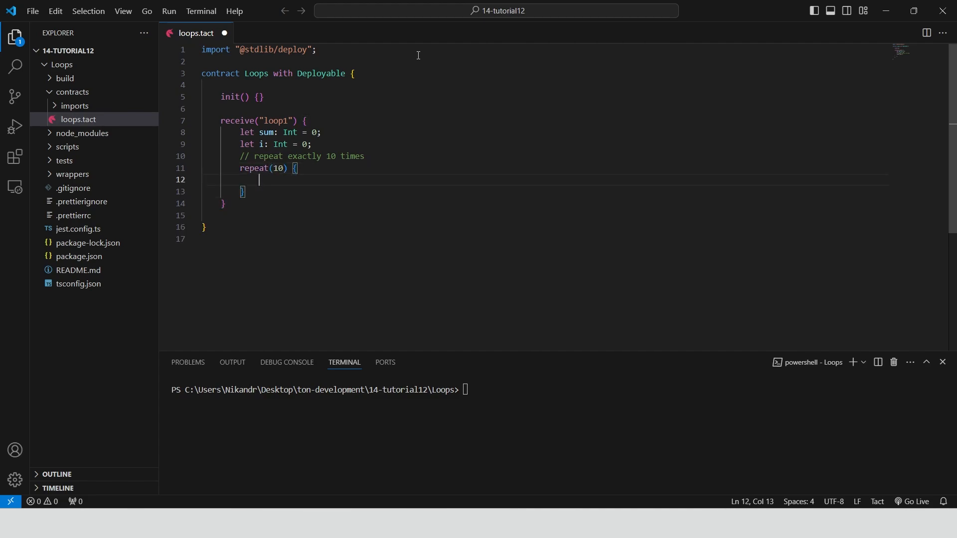
Increment i and add it to sum inside the loop, then dump(sum) afterwards.
type("i = i + 1;")
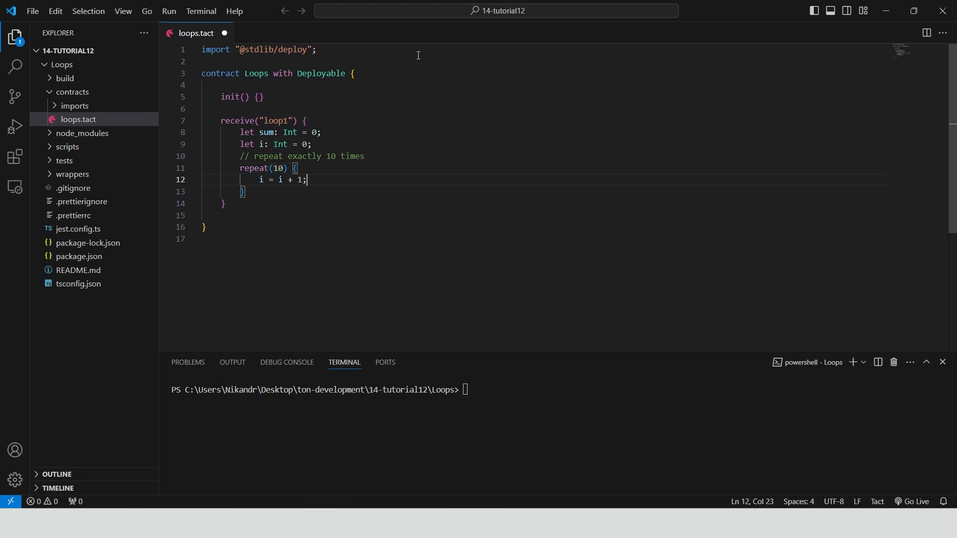
type("sum = sum + i;")
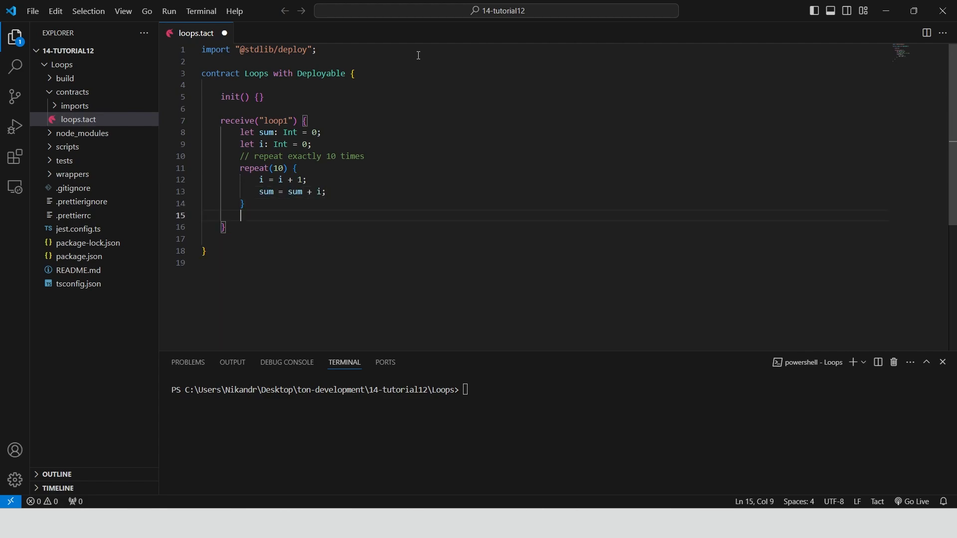
type("dump")
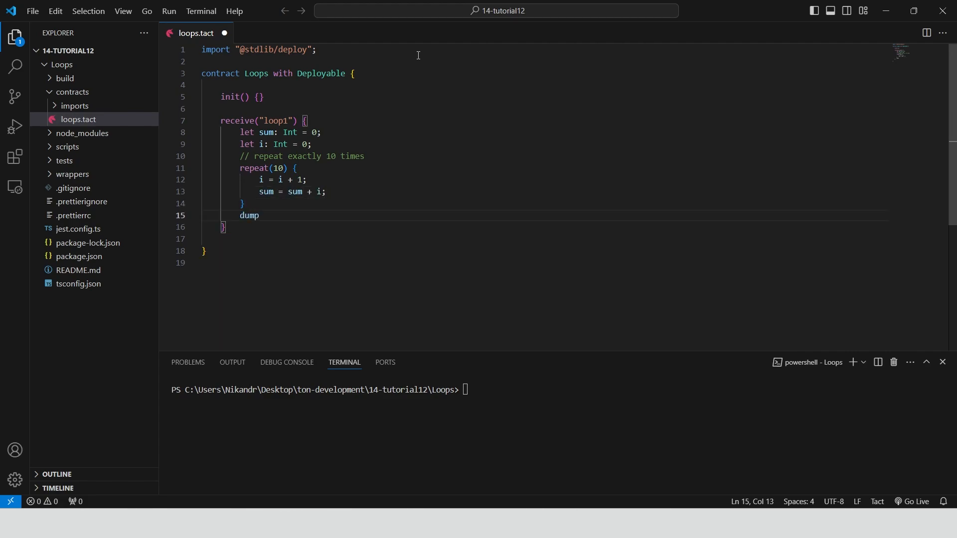
type("(sum);")
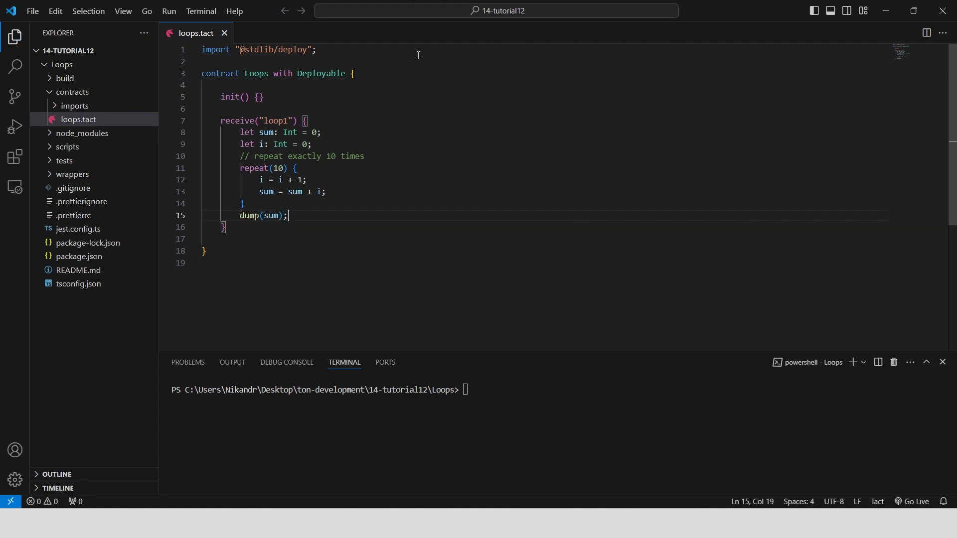
mouse_move(295, 86)
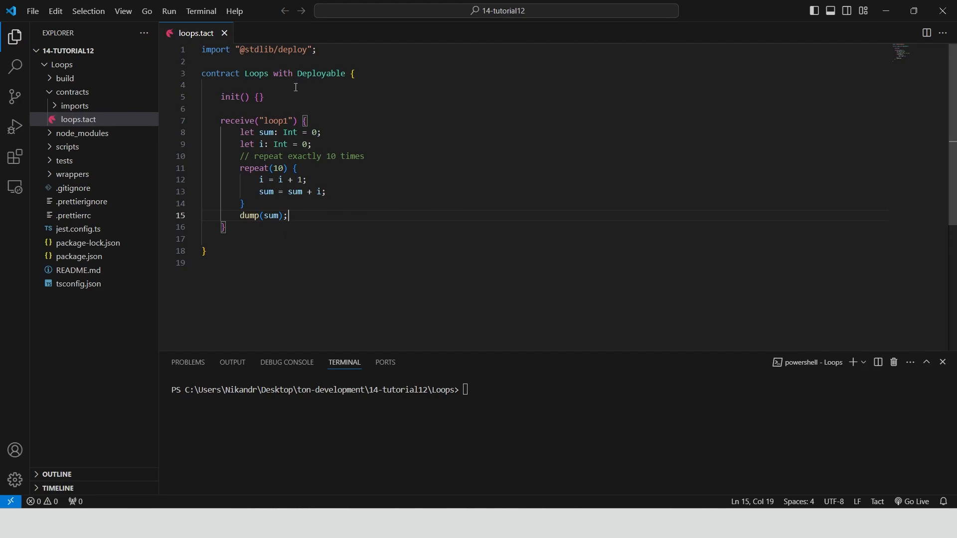
Open wrappers/Loops.compile.ts and highlight the debug: true option.
left_click(72, 173)
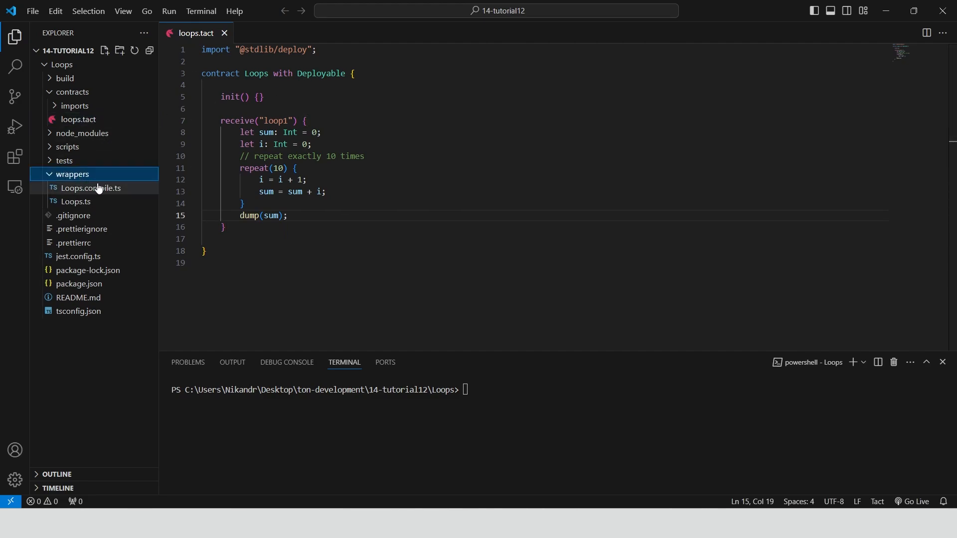
left_click(91, 188)
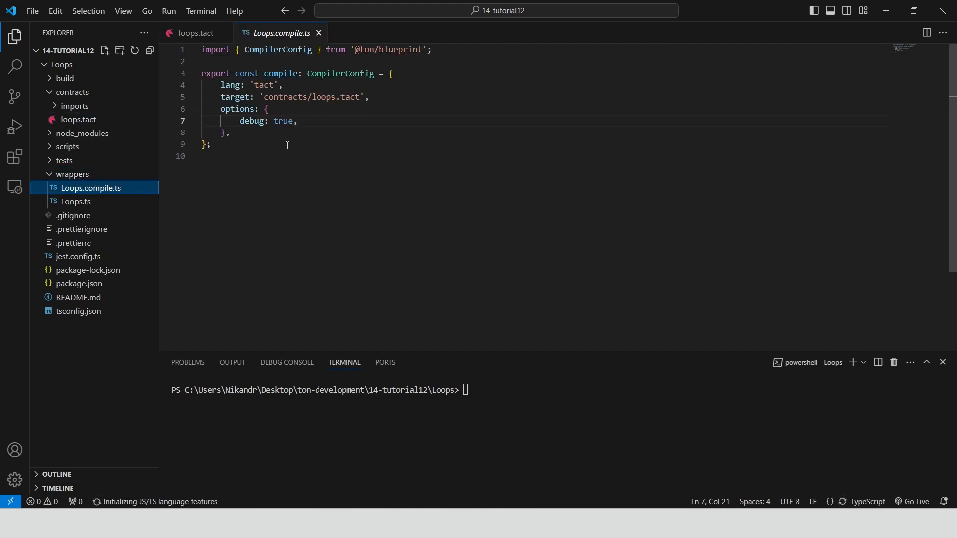
left_click_drag(222, 121, 297, 121)
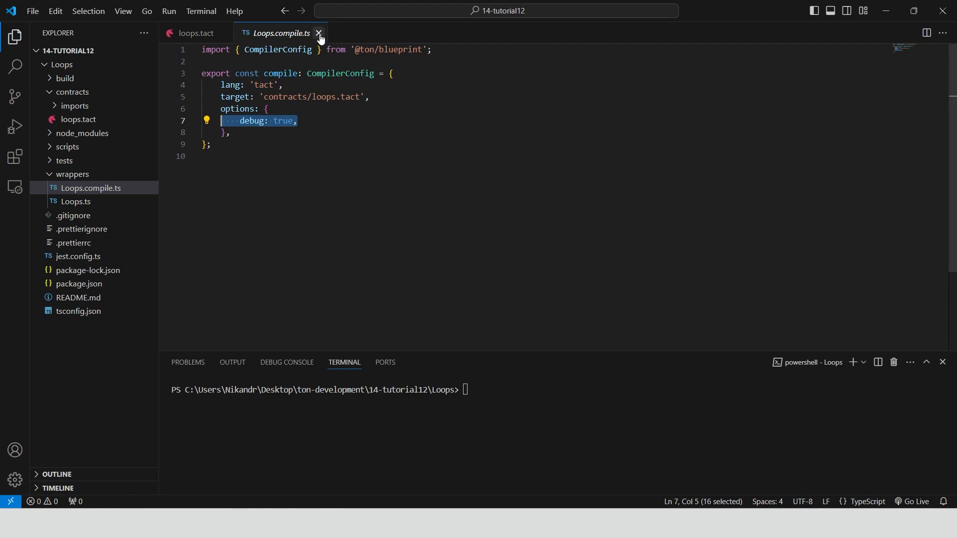
Close Loops.compile.ts and start a receive("loop2") handler declaring sum and i as Int = 0.
left_click(319, 33)
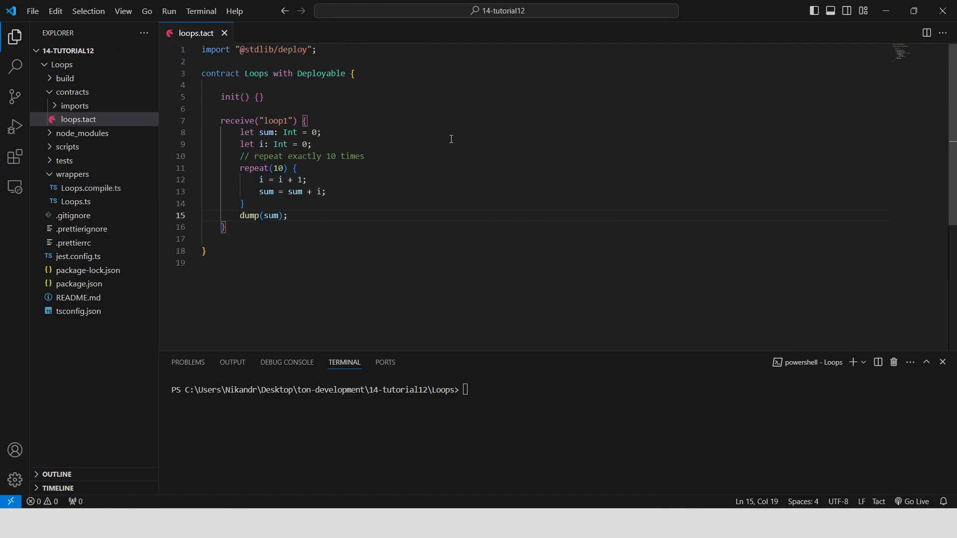
type("receive(\"")
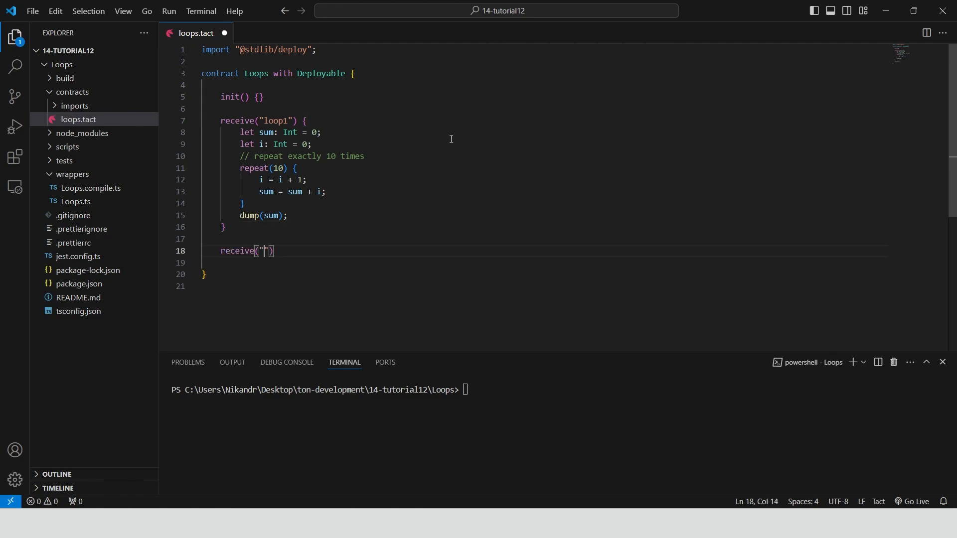
type("loop2\") {")
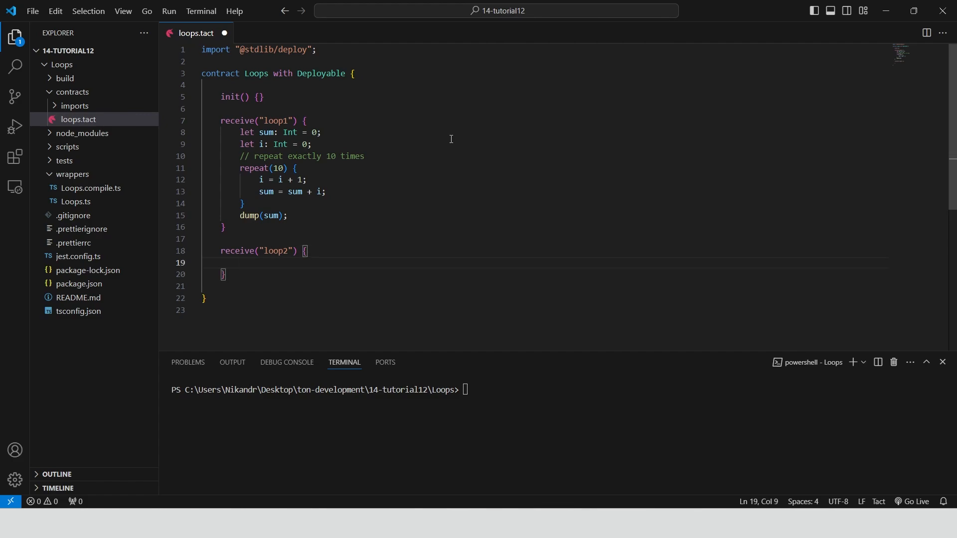
type("let sum")
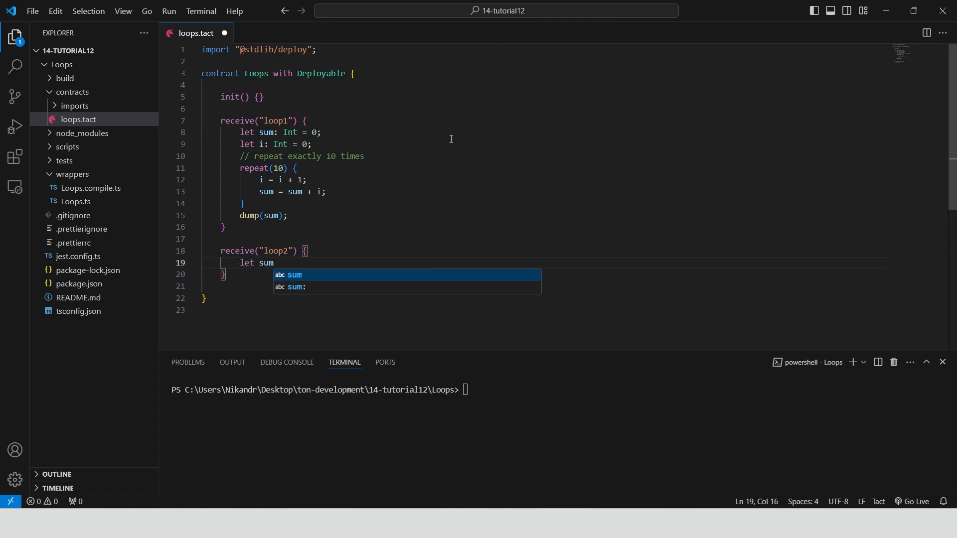
type(": Int = 0;")
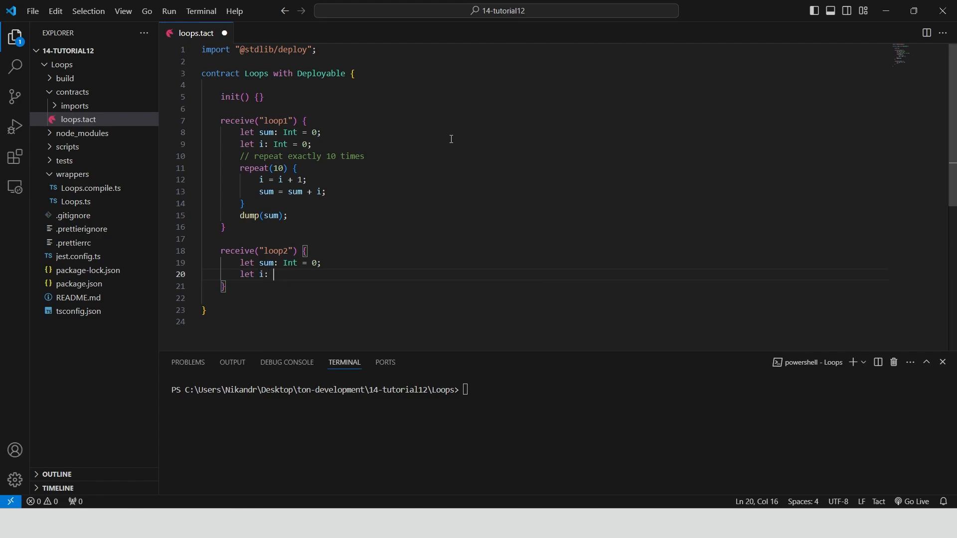
type("Int = 0;")
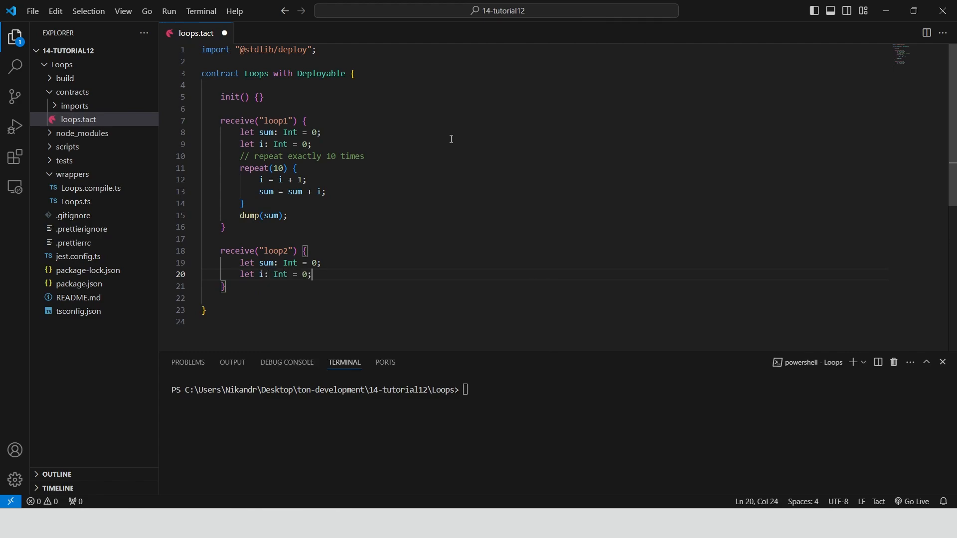
Add a commented while(i < 10) loop adding i to sum, then dump(sum).
type("// loop while a condi")
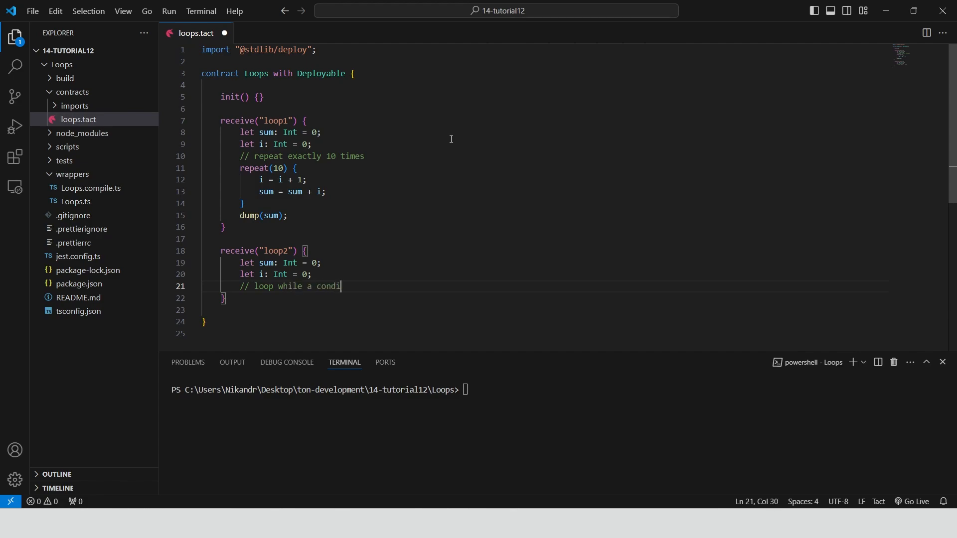
type("tion is true")
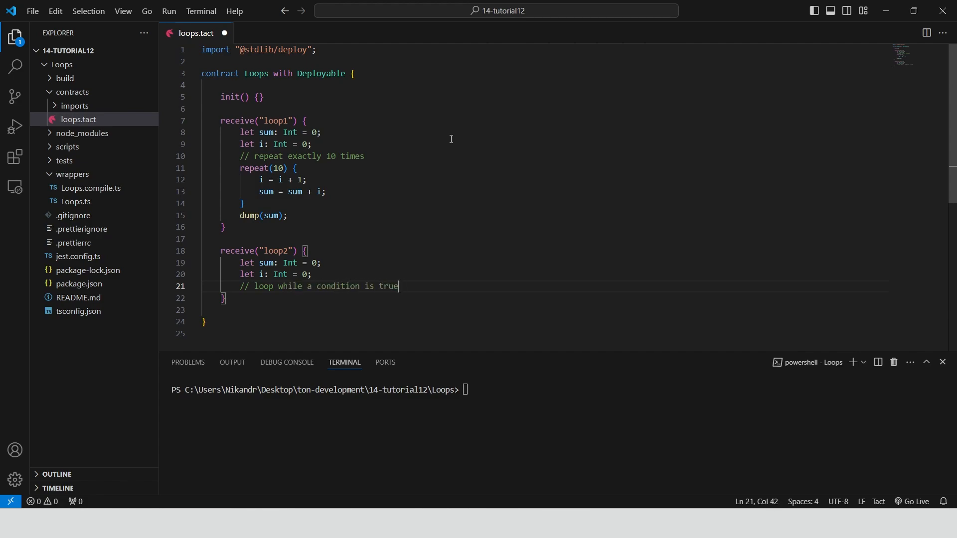
type("while(i )")
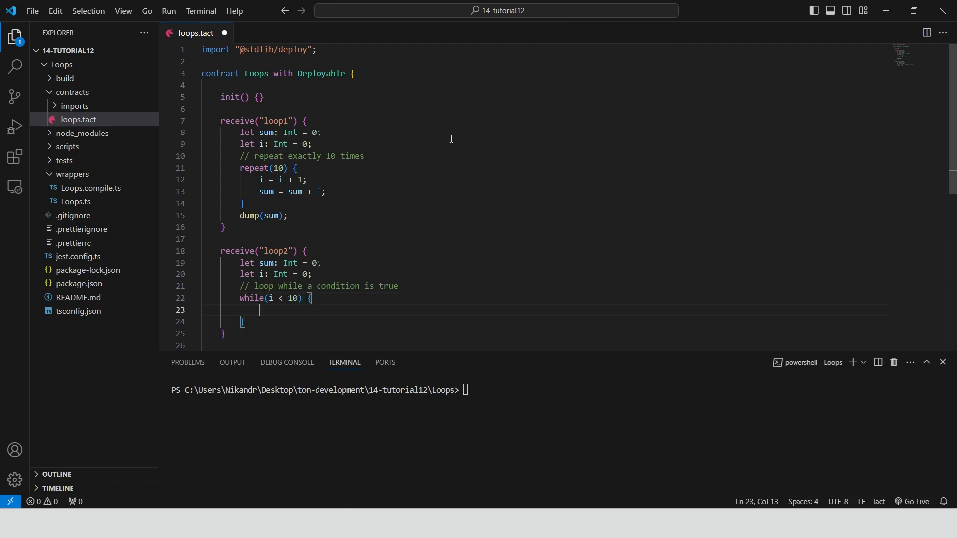
type("i = i + 1;")
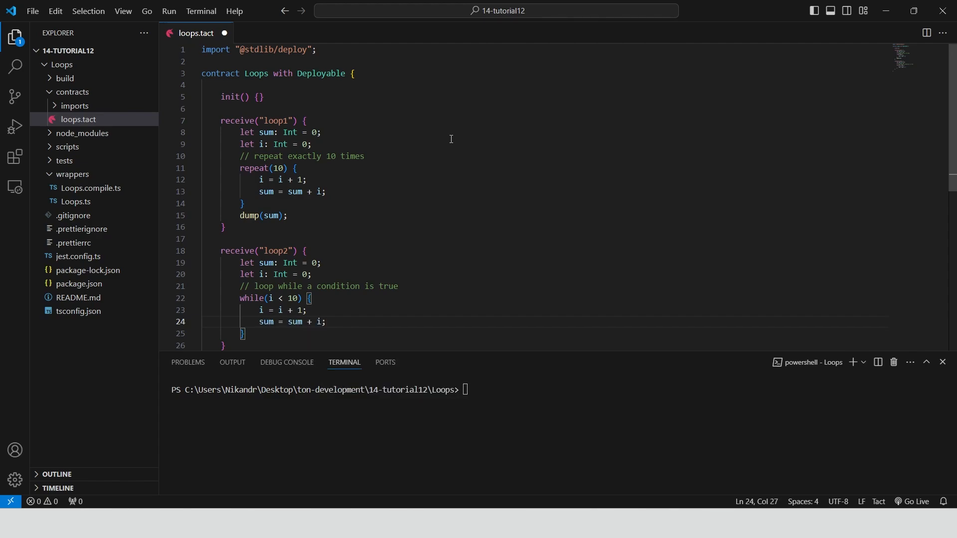
type("d")
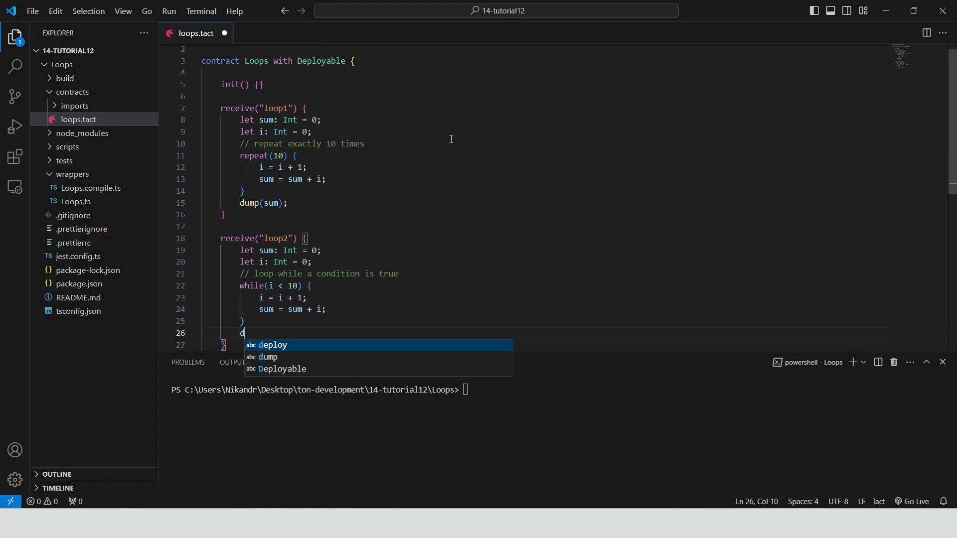
type("ump(sum);")
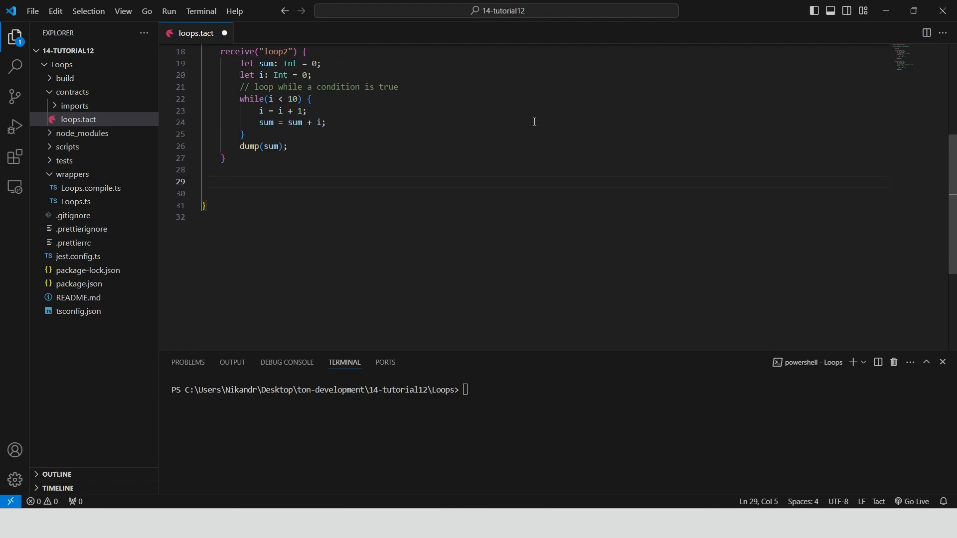
Start a receive("loop3") handler declaring sum and i with a loop comment.
type("receive(")
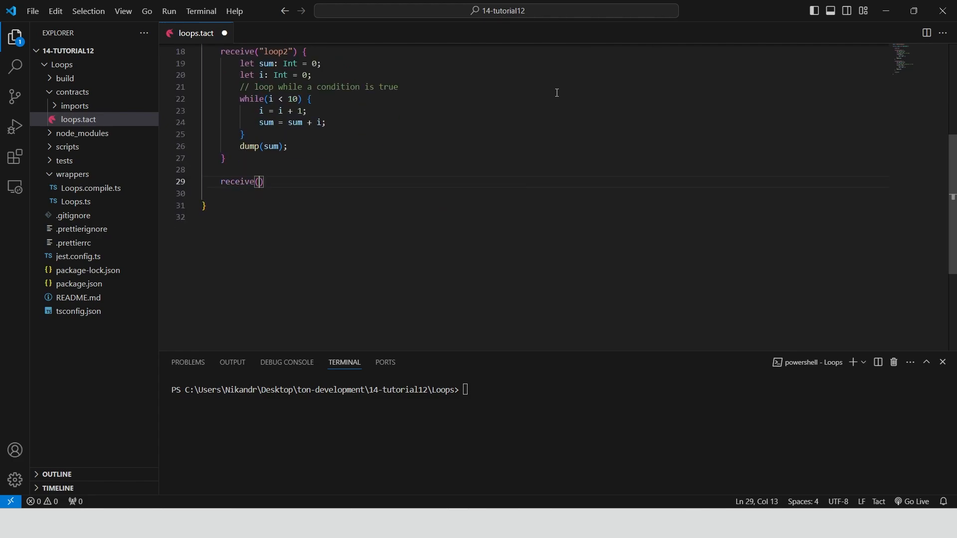
type("\"loop3\"")
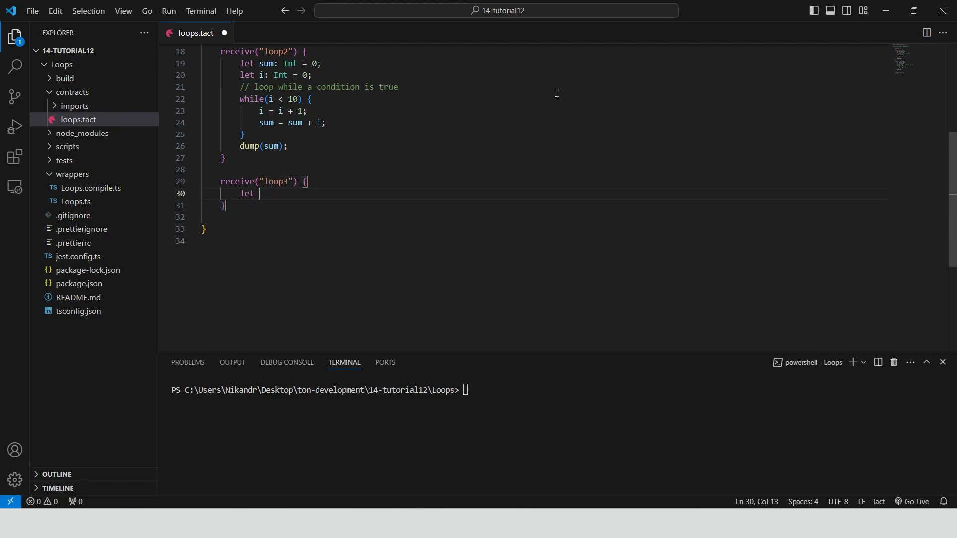
type("sum: Int = 0;")
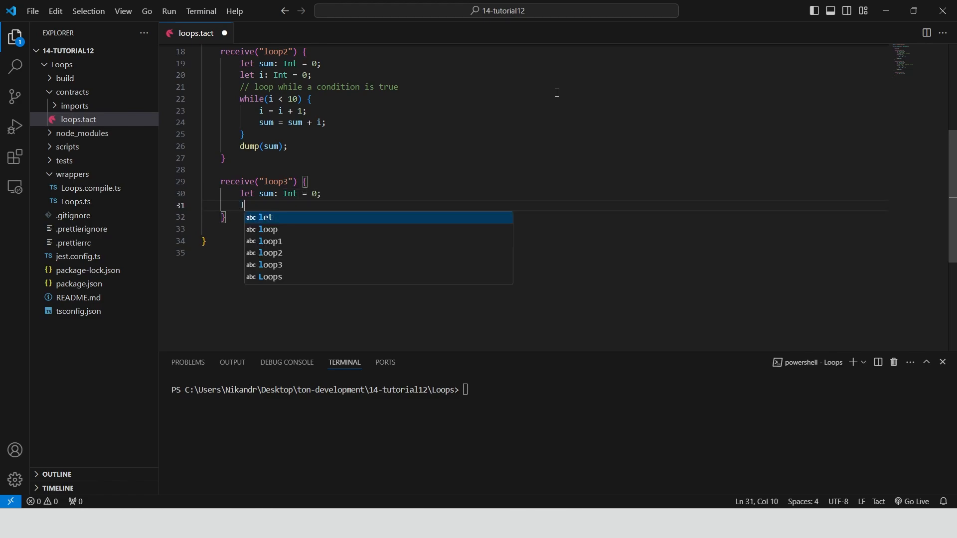
type("et i: Int = 0;")
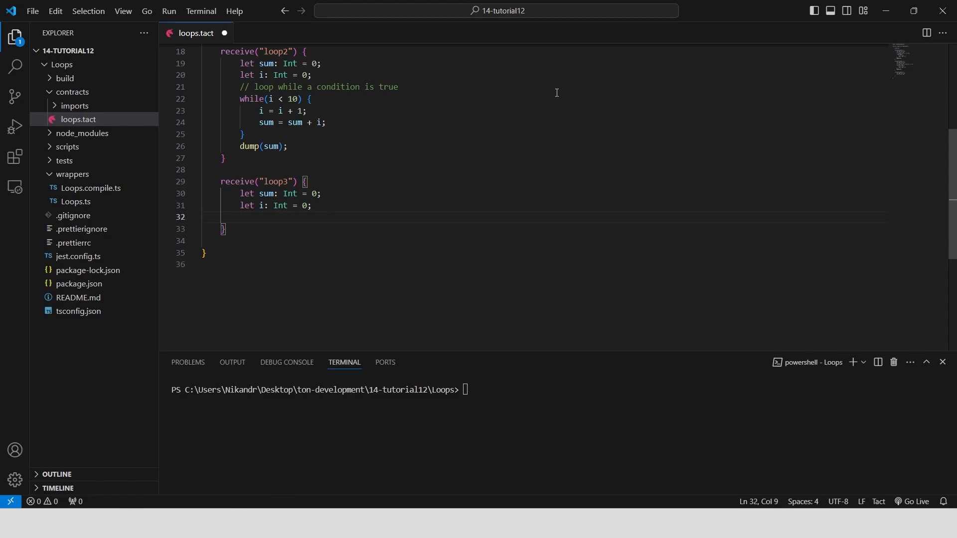
type("// loop until a")
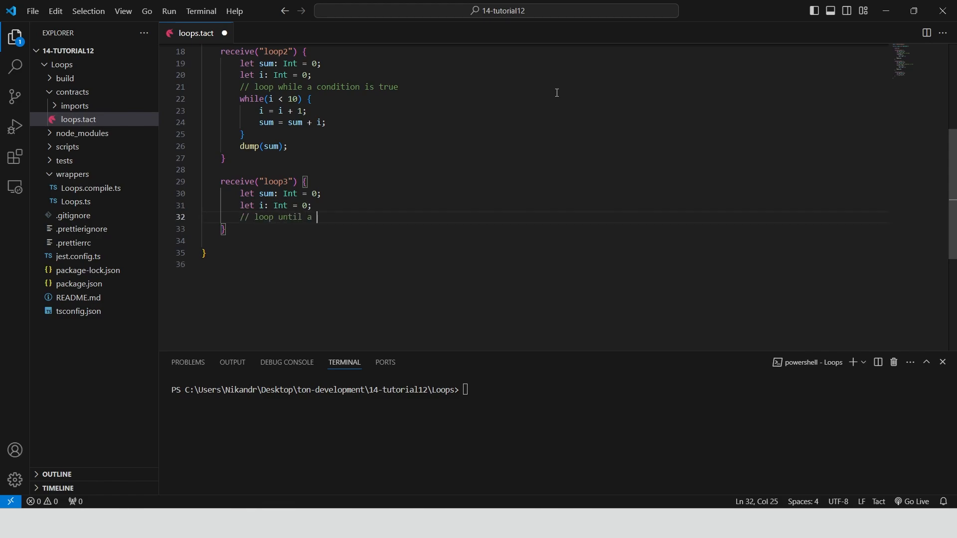
type("condition is true")
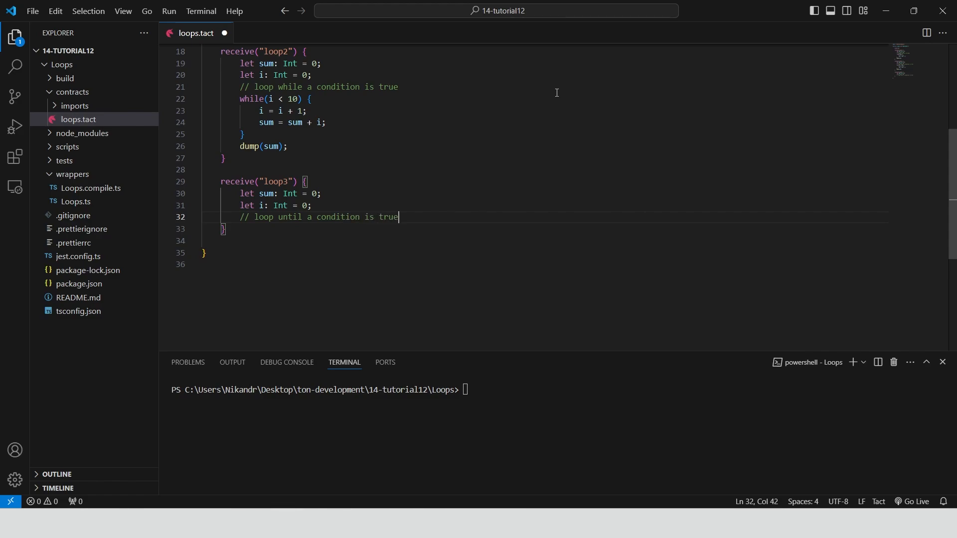
Write a do { i = i + 1; sum = sum + i; } until(i >= 10); loop.
type("do")
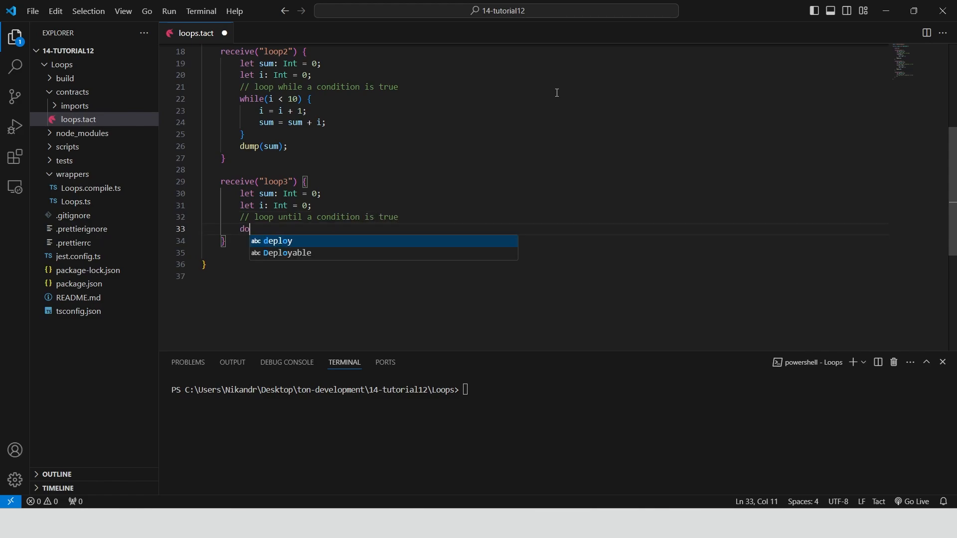
type("{")
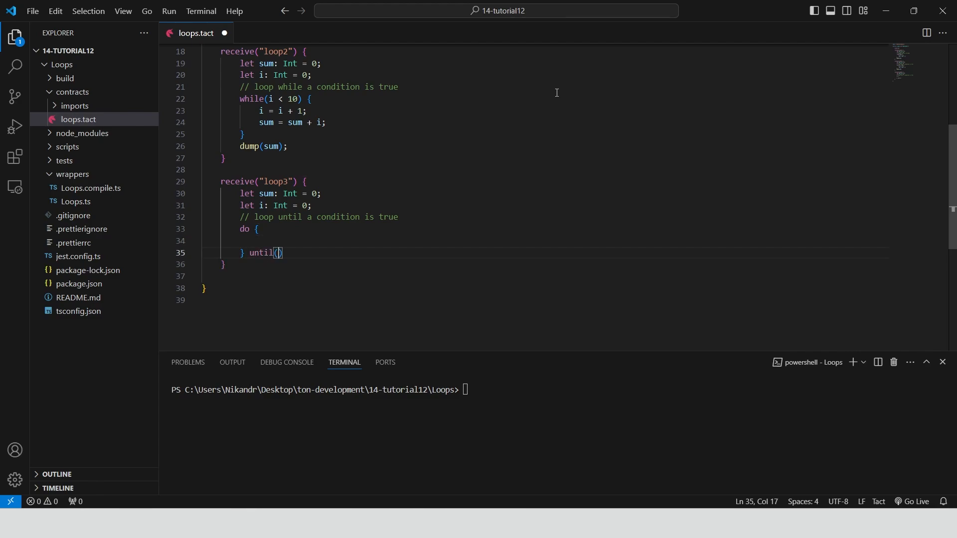
type("i = i + 1;")
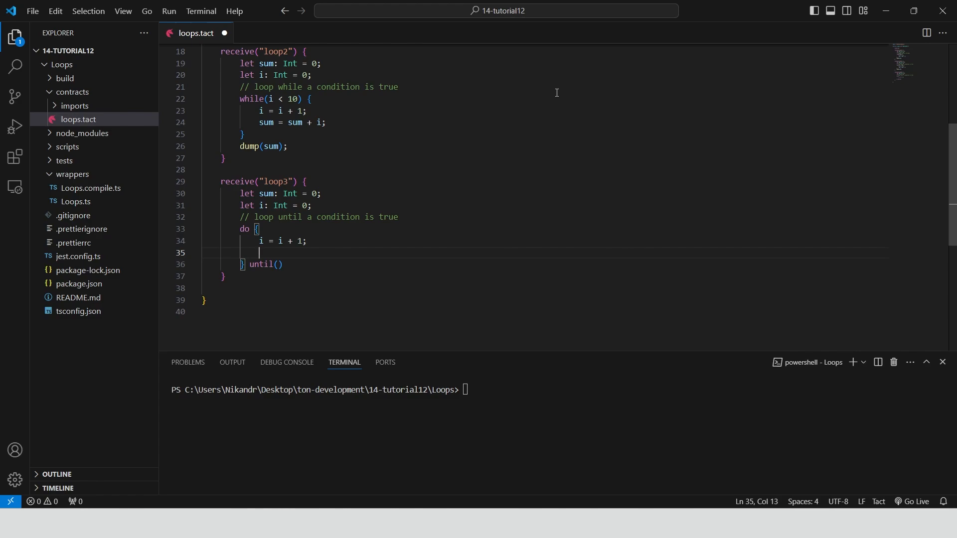
type("sum = sum +")
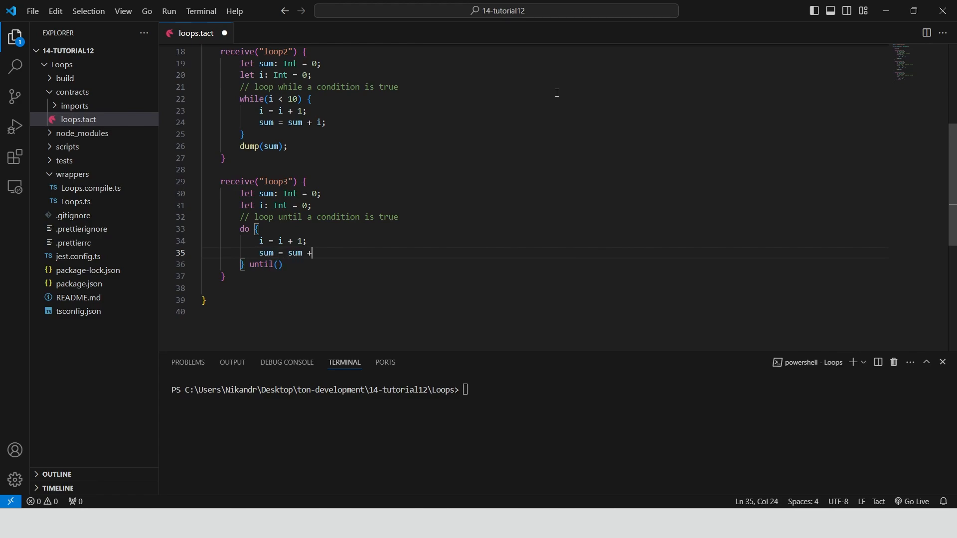
type("i;")
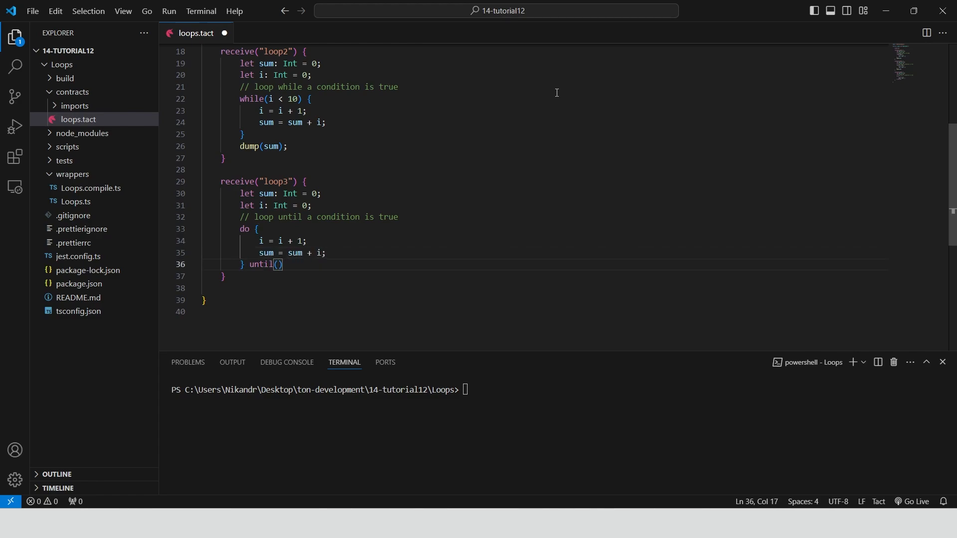
type("i >=")
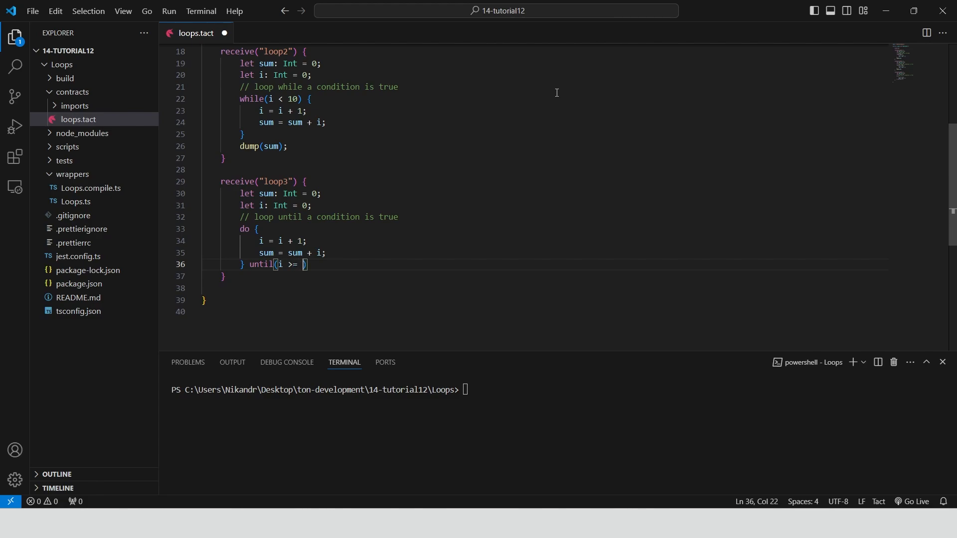
type("10")
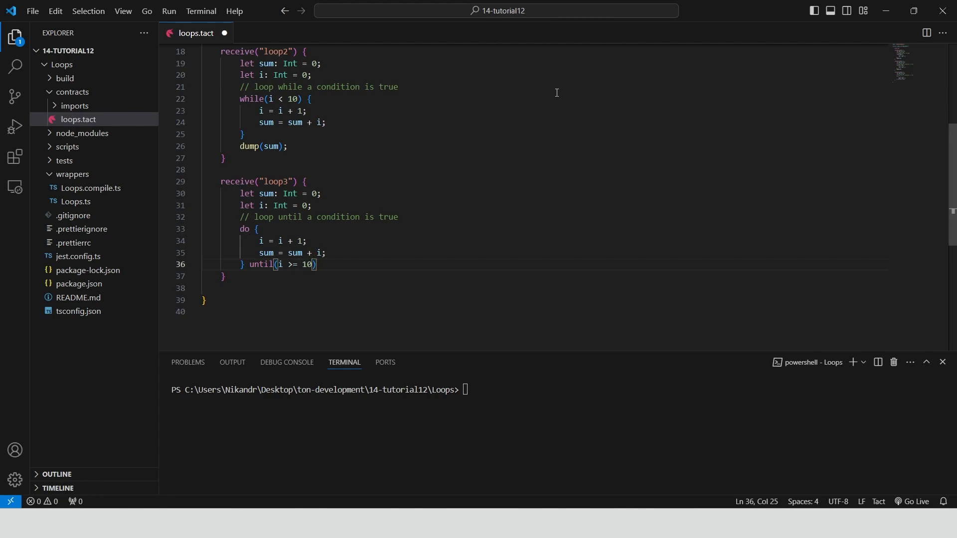
type(";")
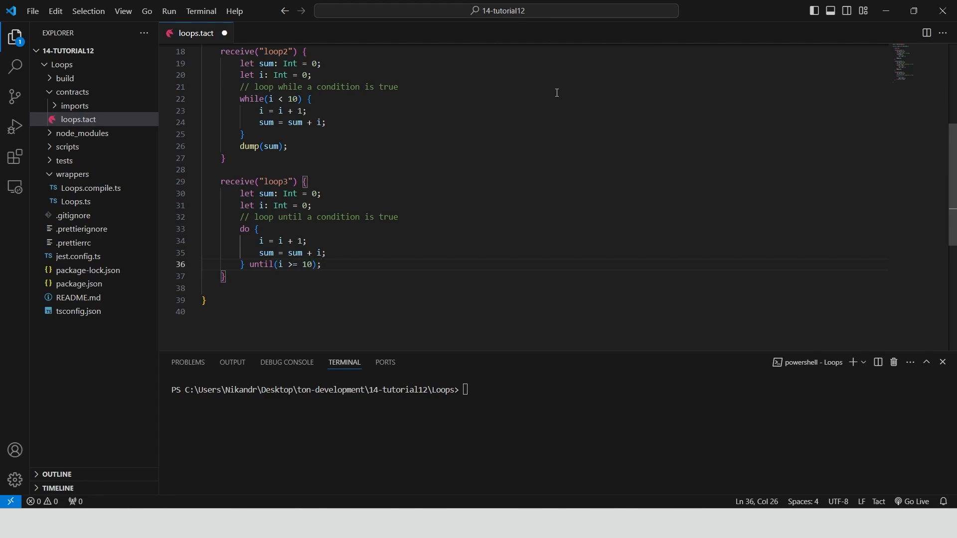
Add dump(sum) after the loop and begin the next receiver.
type("dump(sum);")
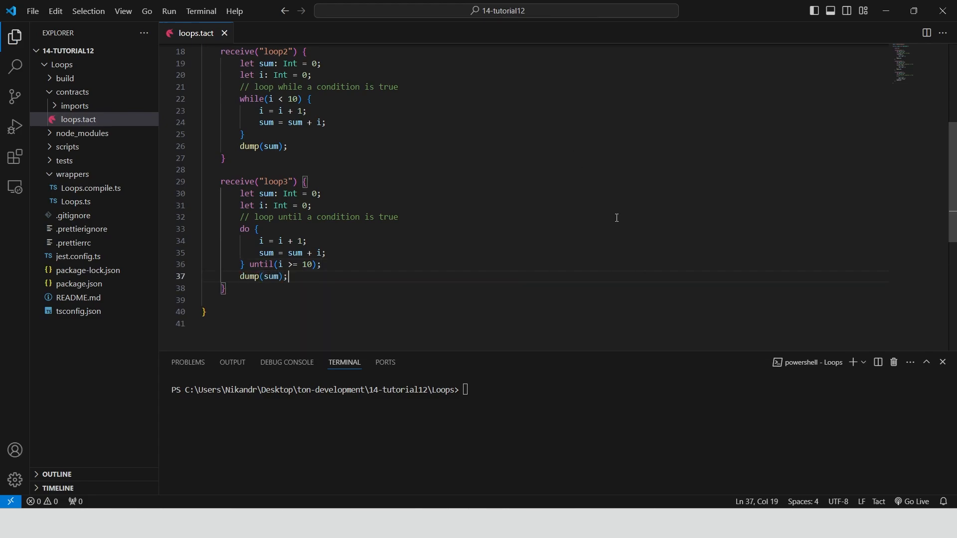
scroll("down", 3)
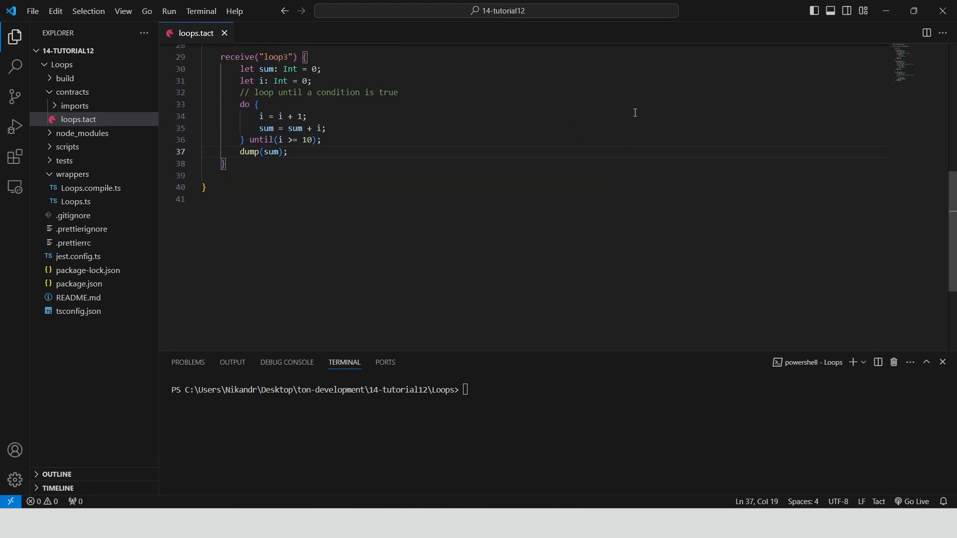
type("r")
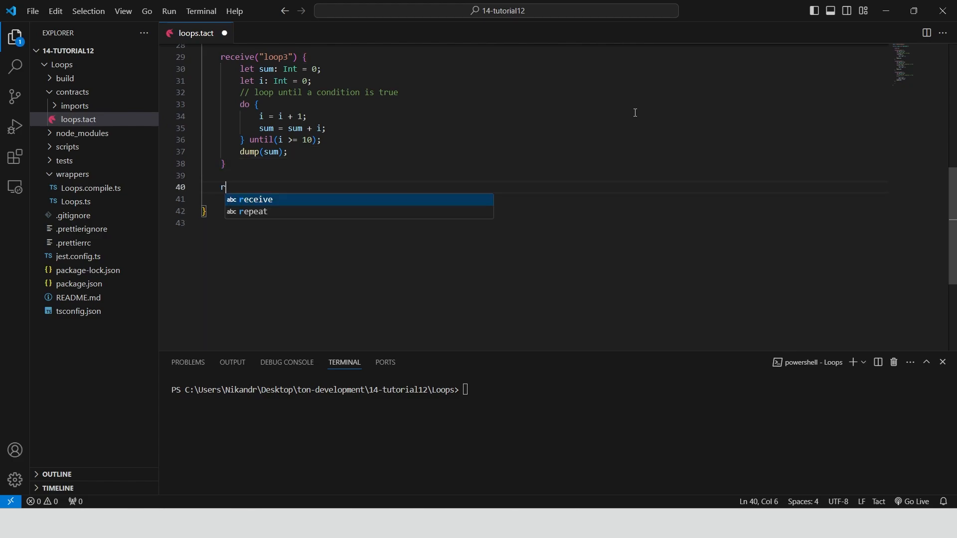
Add a receive("out of gas") handler with let i: Int = 0 and a 'million iterations is too much' comment.
type("eceive(\"ou\")")
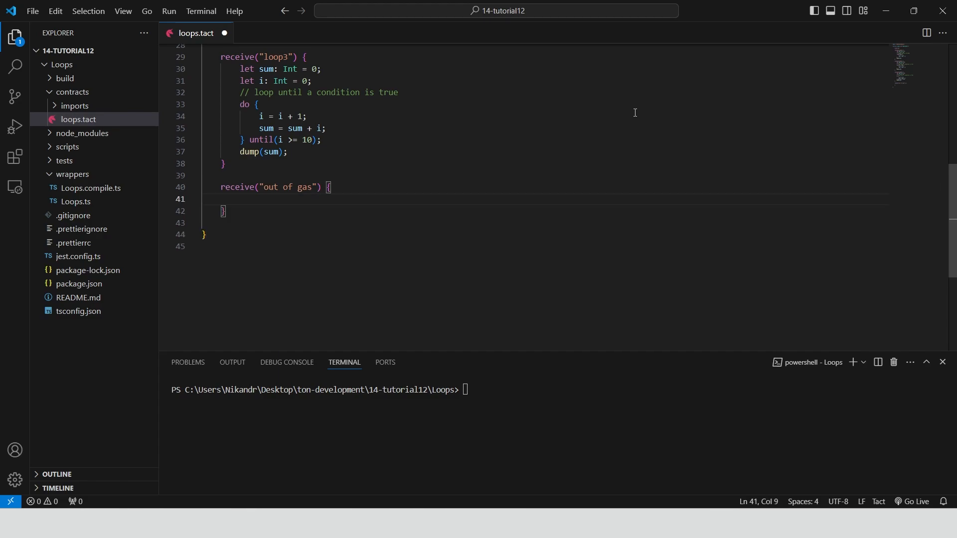
type("let i")
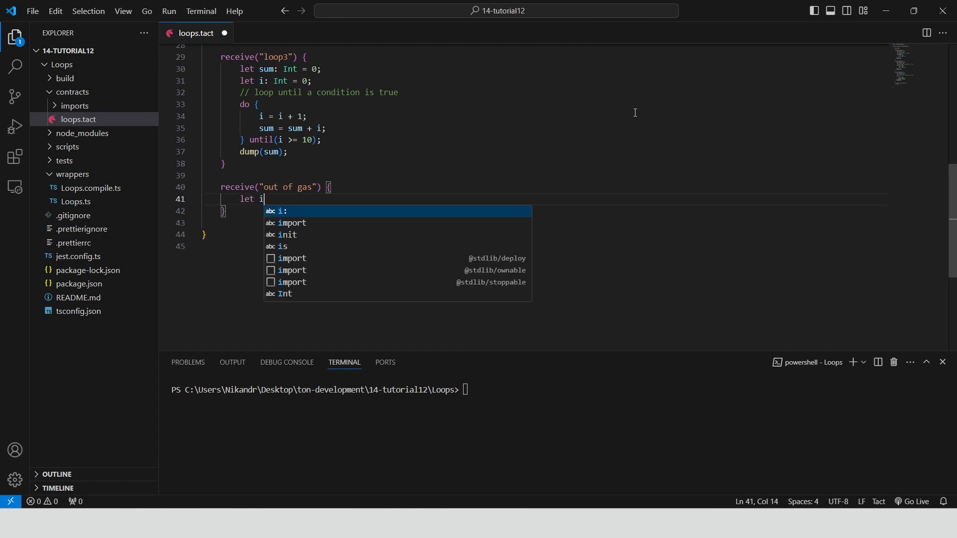
type(": Int = 0;")
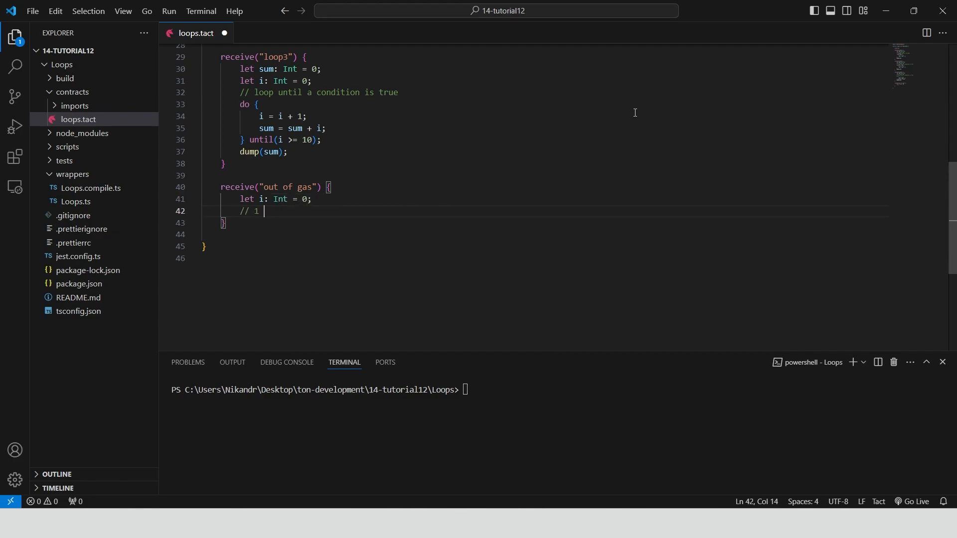
type("million iteration")
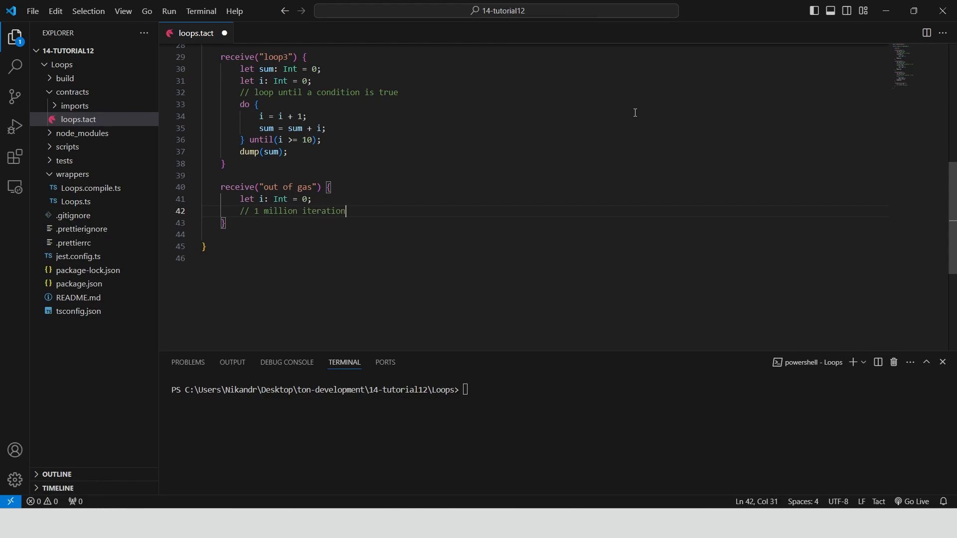
type("s is too much")
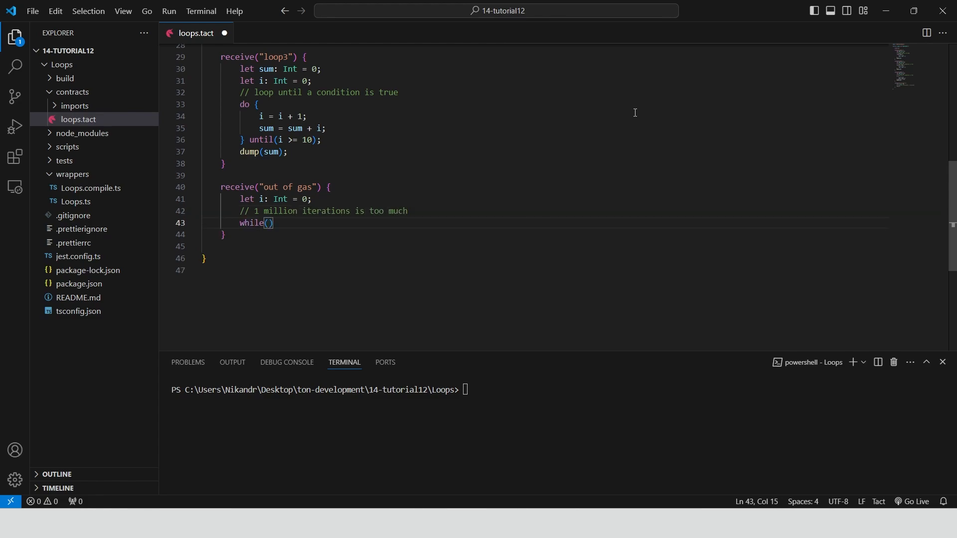
Loop while i < pow(10, 6) incrementing i, then dump(i).
type("i < pow(")
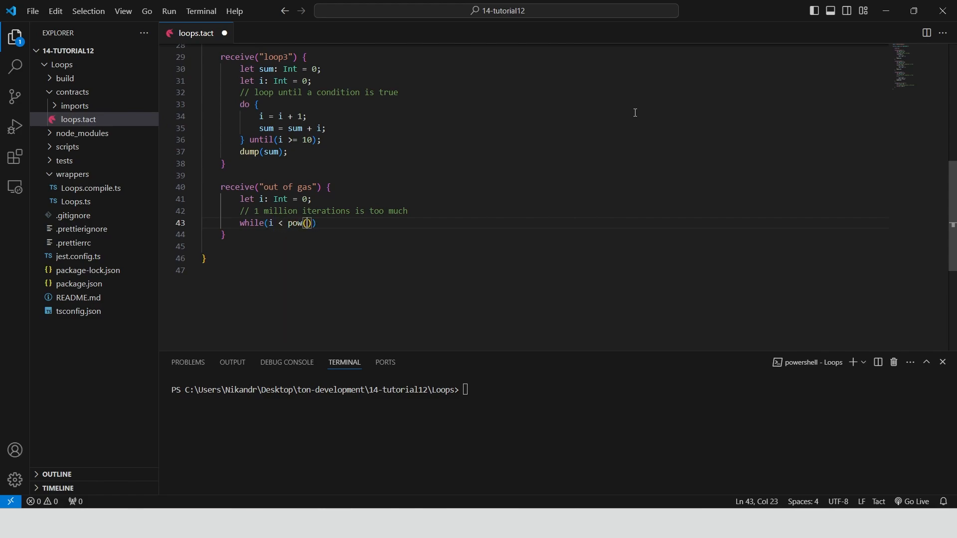
type("10, 6")
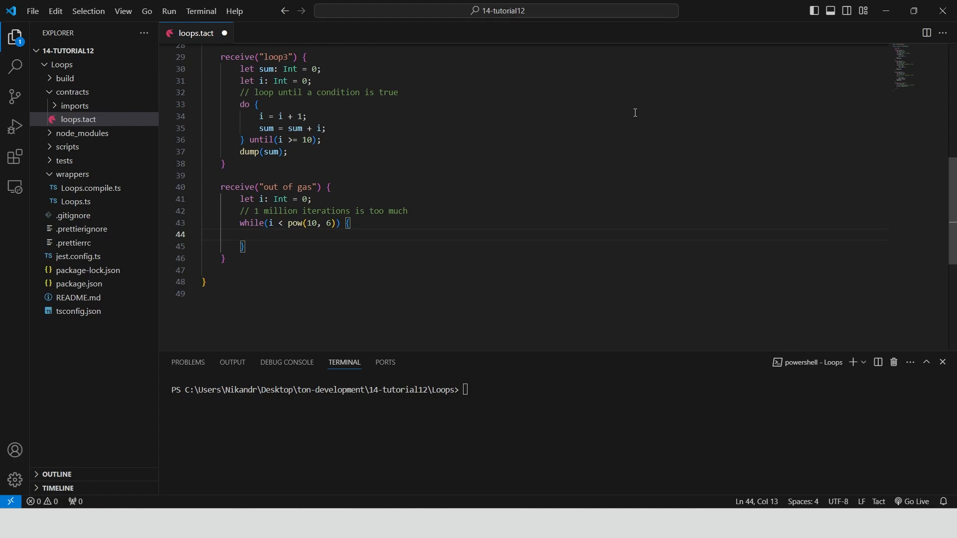
type("i = i +")
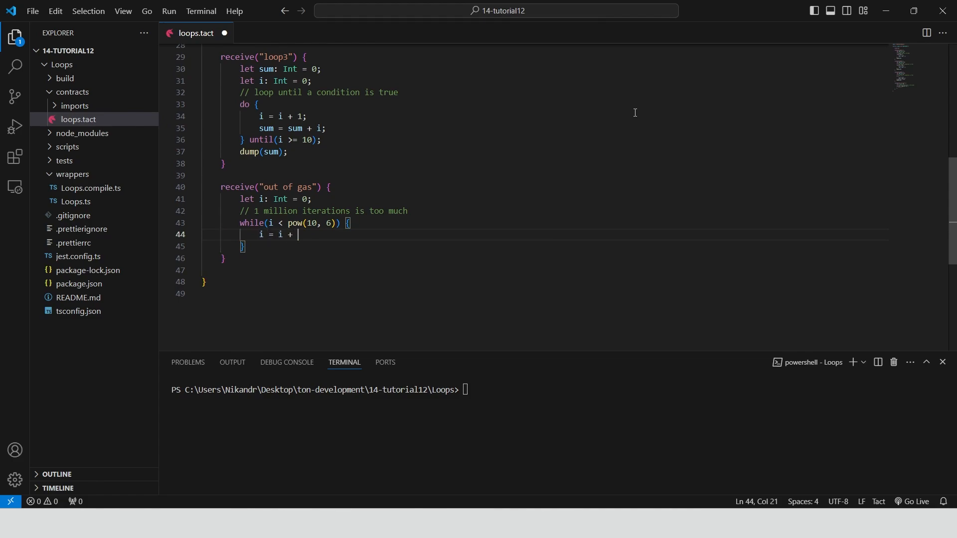
type("1;")
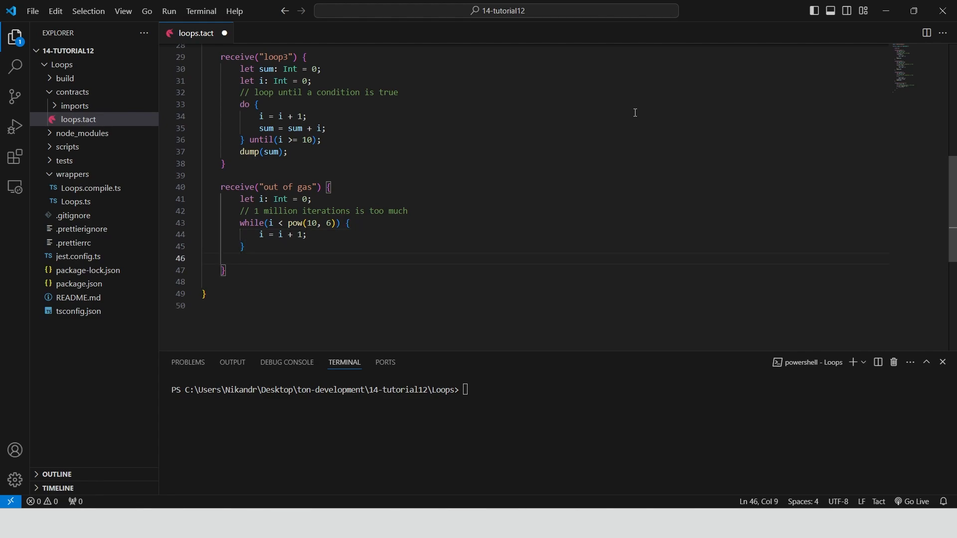
type("dump(i);")
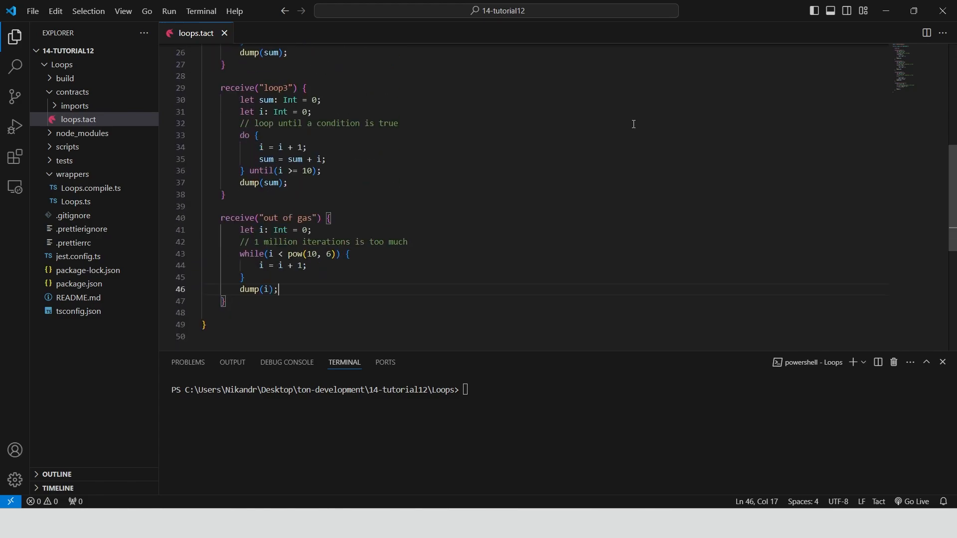
Run npx blueprint build to compile Loops, then expand the tests folder.
type("npx bluepr")
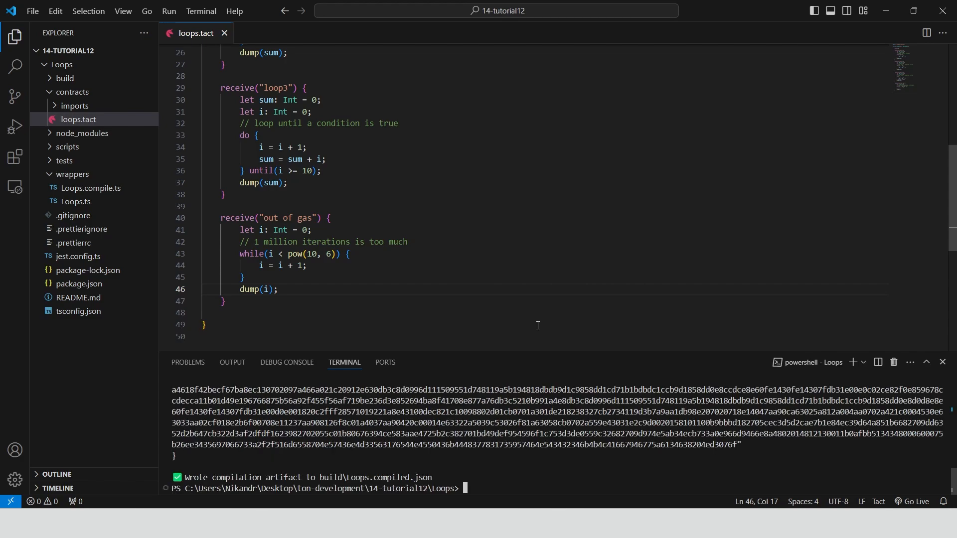
left_click(64, 161)
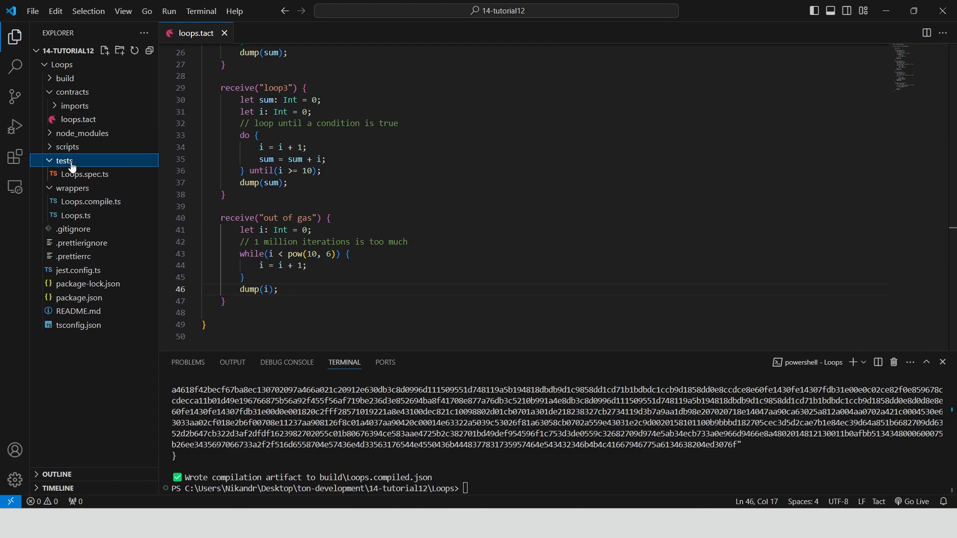
In Loops.spec.ts, send 'loop1' from the deployer with value toNano('0.05') and store the result.
left_click(86, 173)
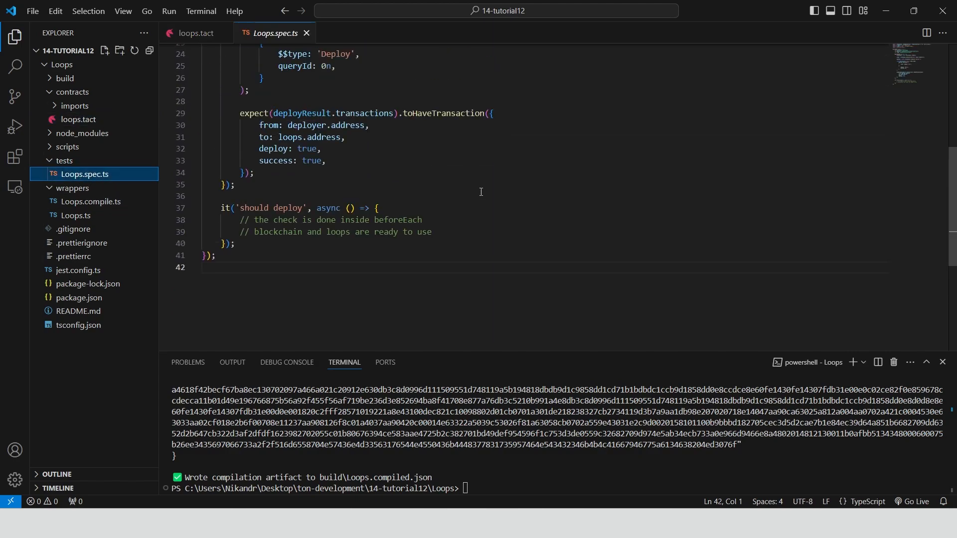
type("it")
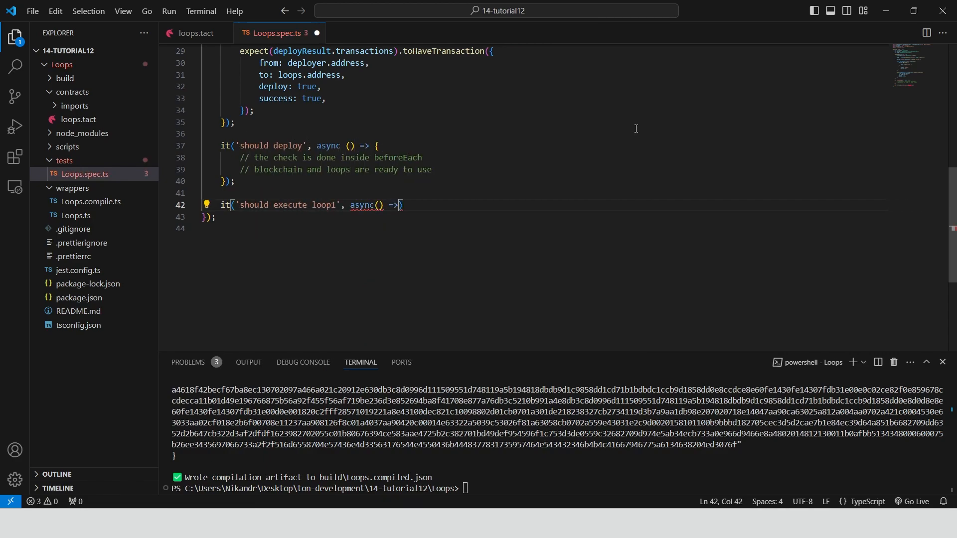
type("const r")
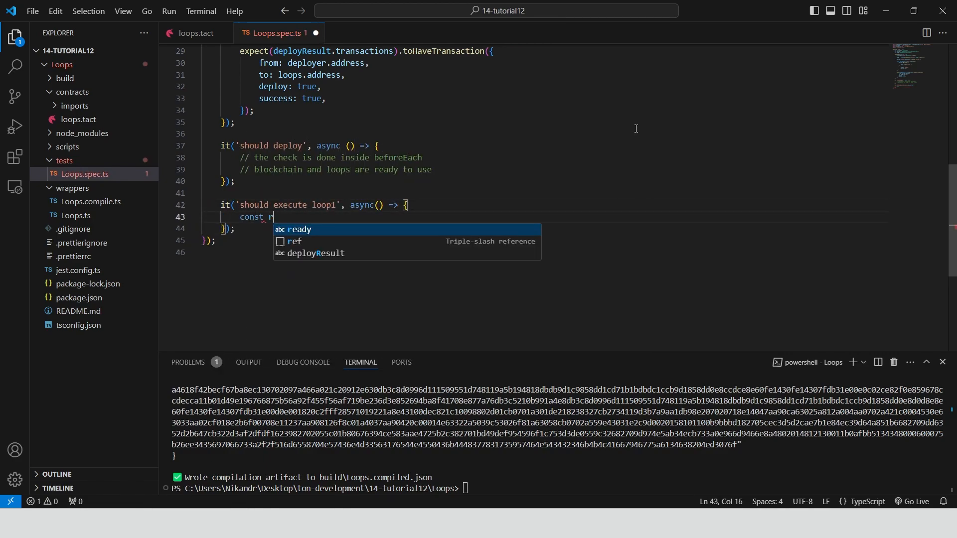
type("esult = await loops.send(")
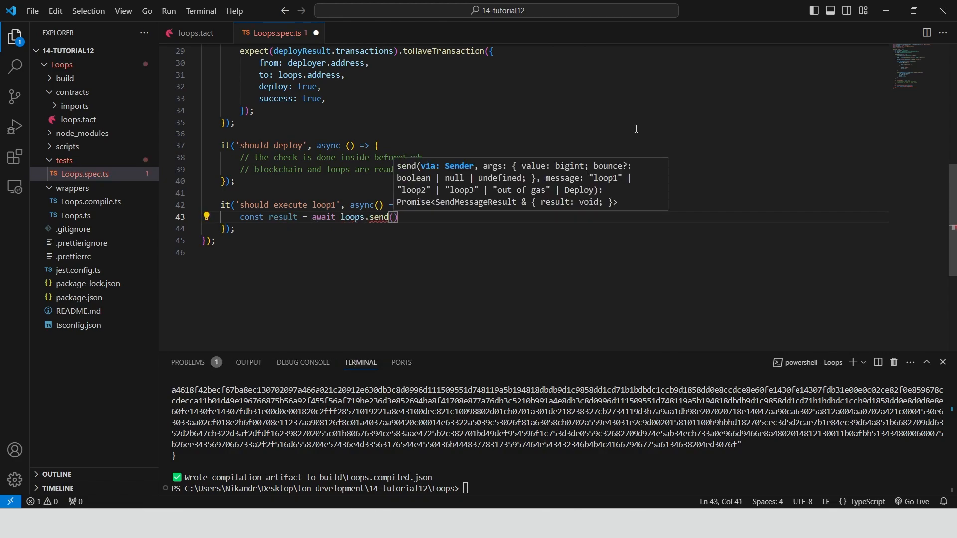
type("deployer")
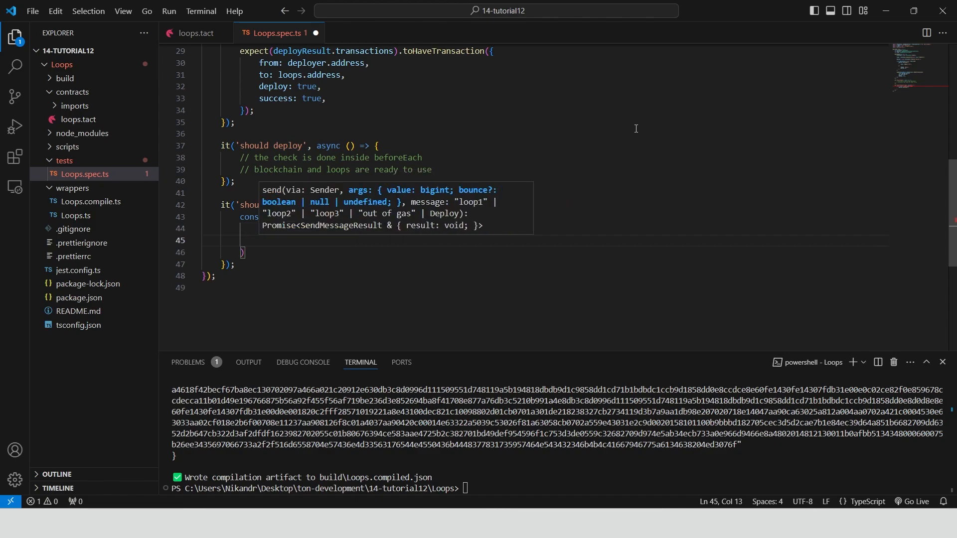
type("value: toNano")
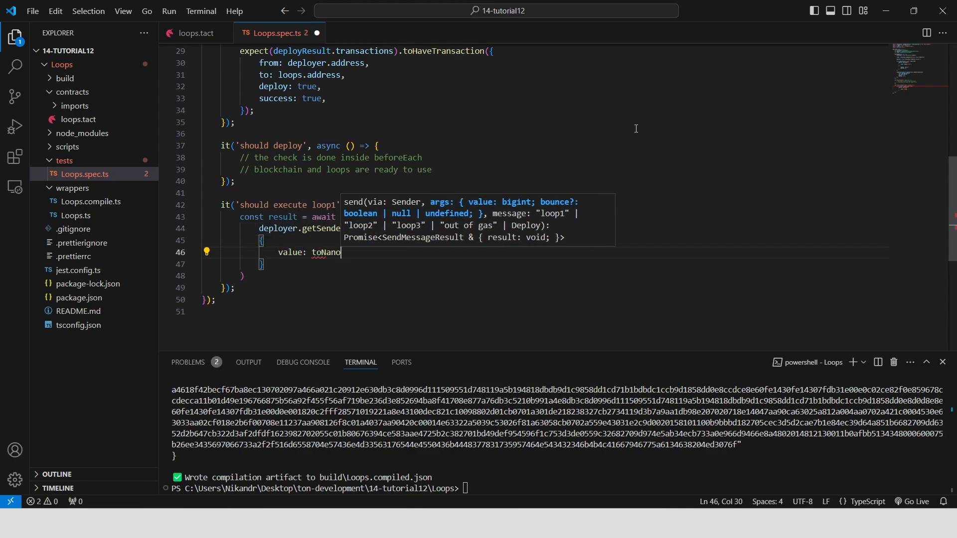
type("('0.05')")
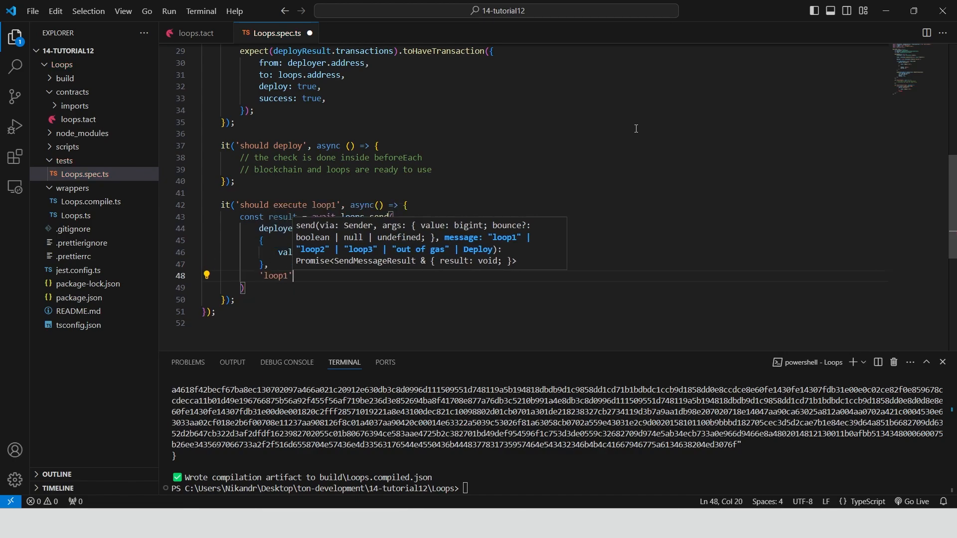
Expect the result to have a successful transaction.
type("expect")
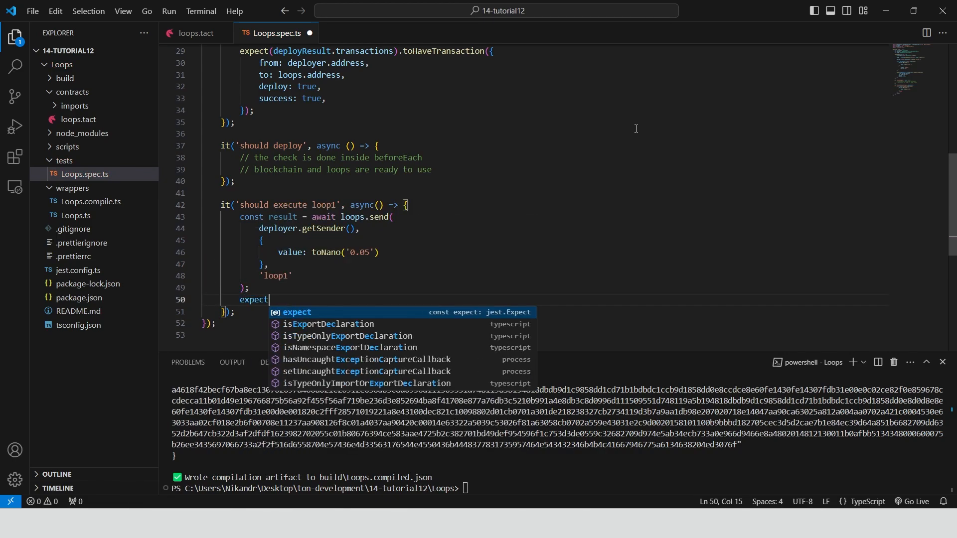
type("(result.")
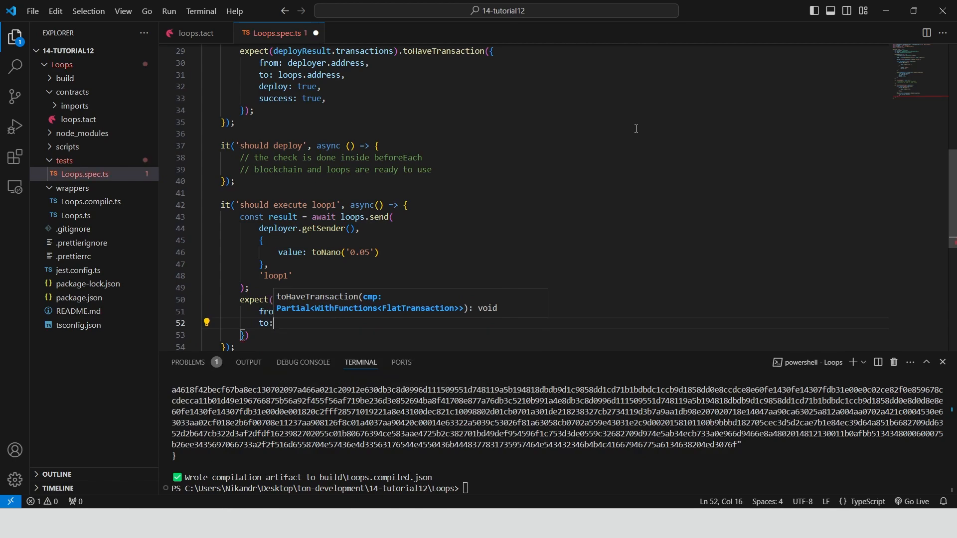
type("success: true")
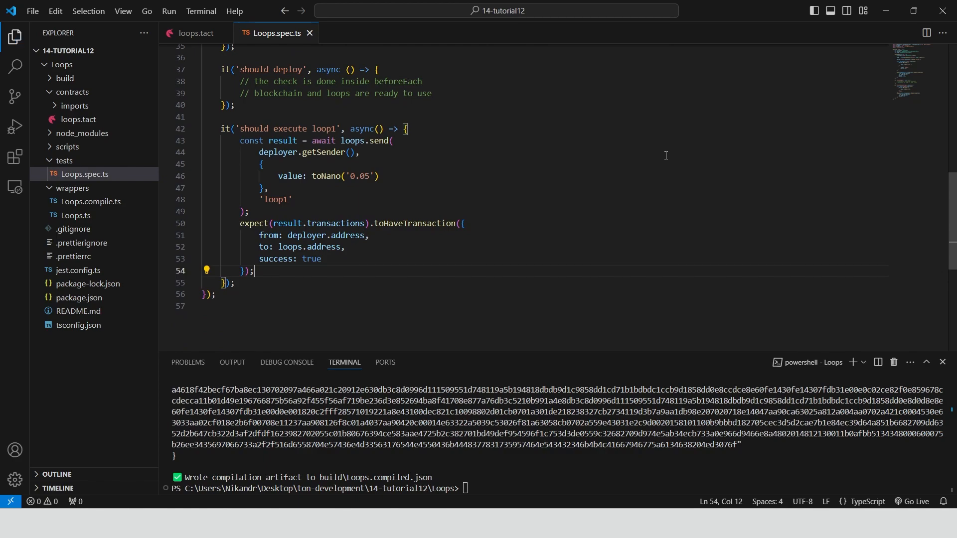
Run npx blueprint test, see Loops.spec.ts pass with debug 55, then select the loop1 test to copy.
type("npx b")
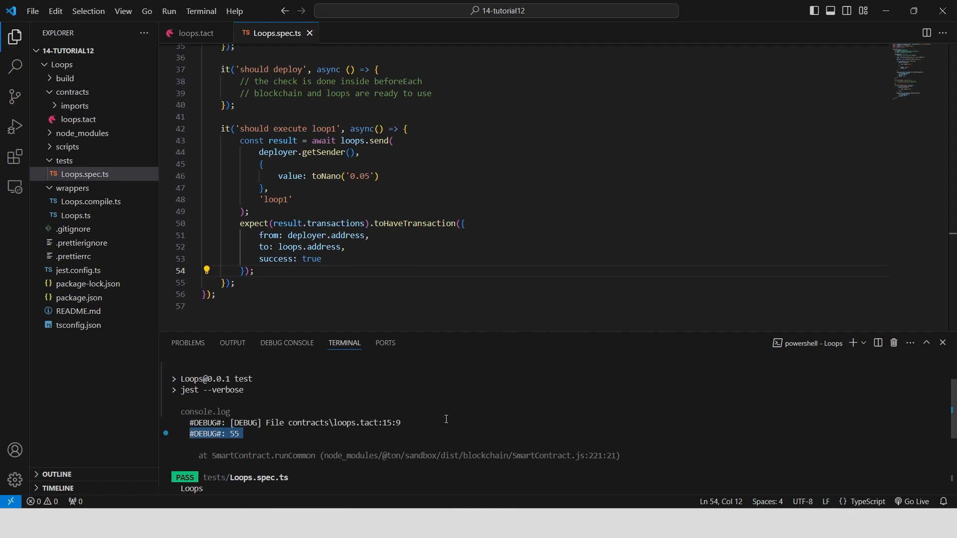
mouse_move(466, 394)
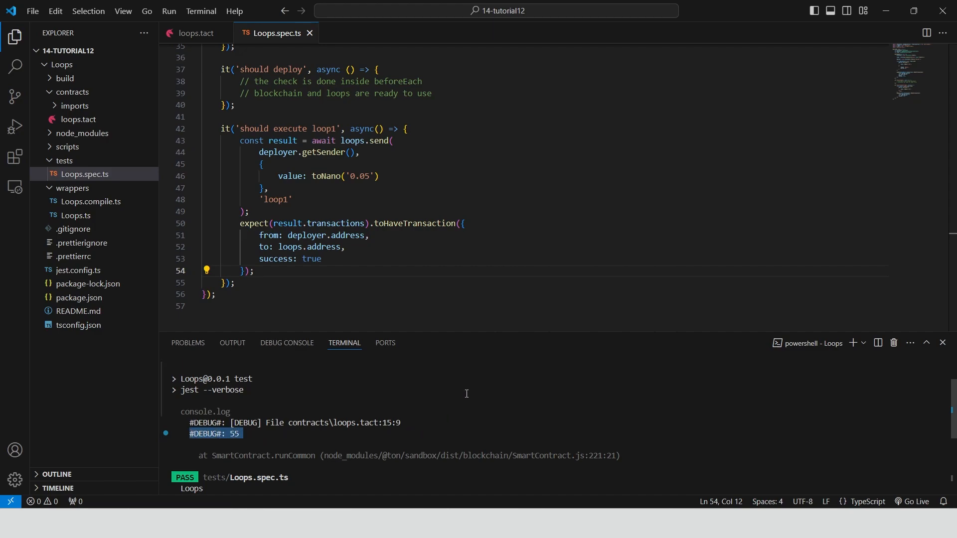
left_click_drag(497, 339, 497, 377)
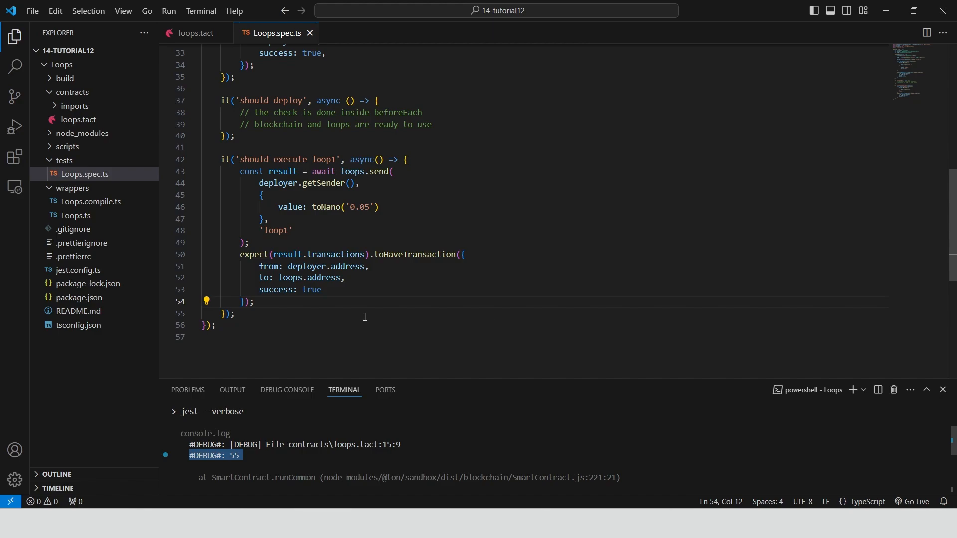
left_click_drag(221, 160, 234, 314)
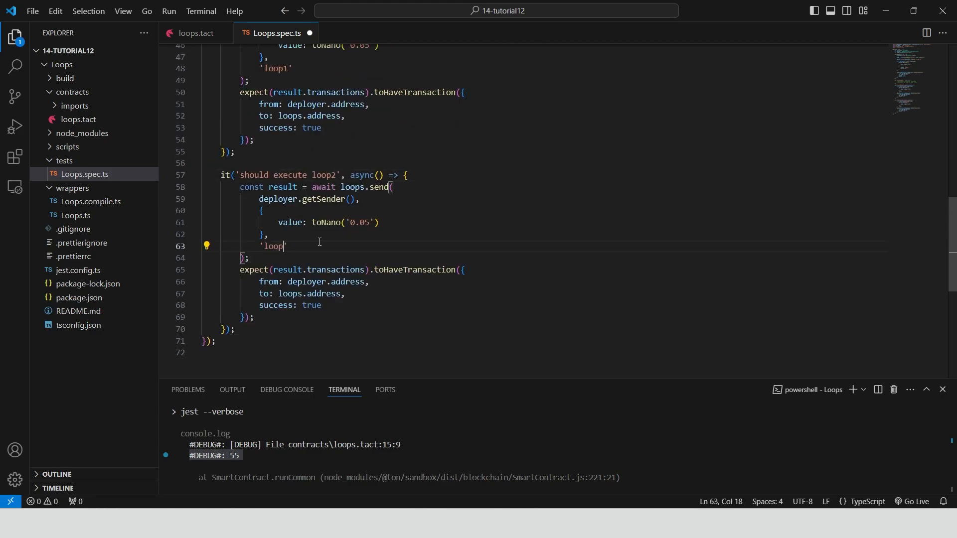
Rename the pasted test to 'should execute loop2' sending 'loop2' and confirm its debug result 55.
type("2'")
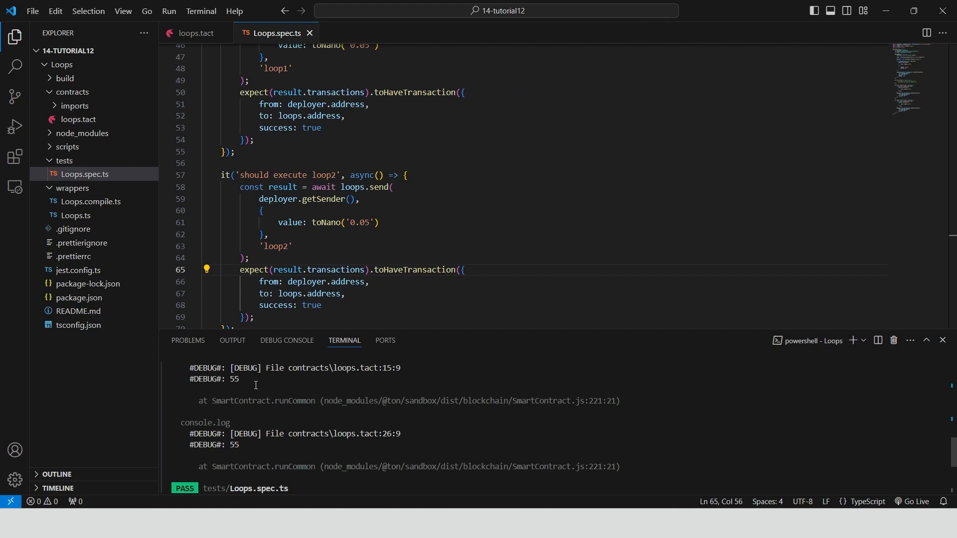
double_click(230, 445)
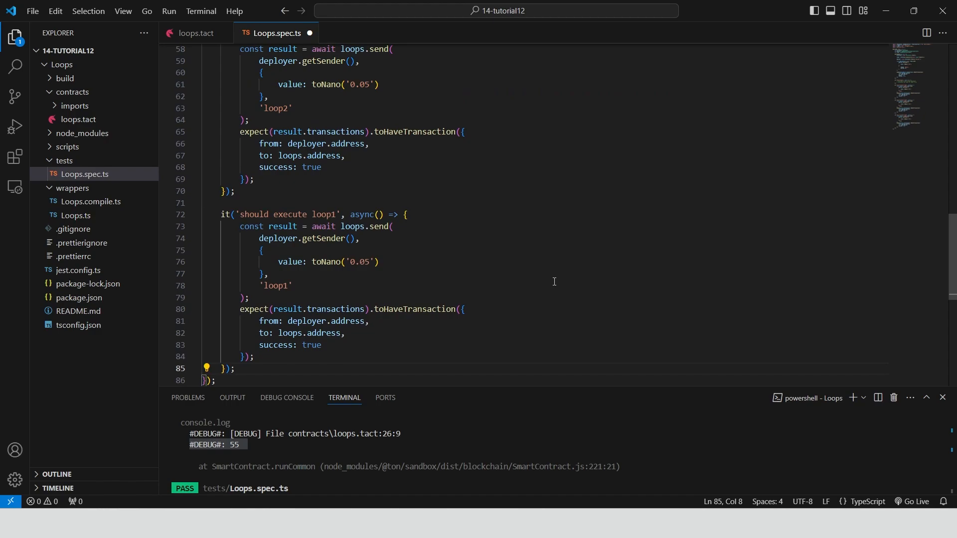
left_click(335, 214)
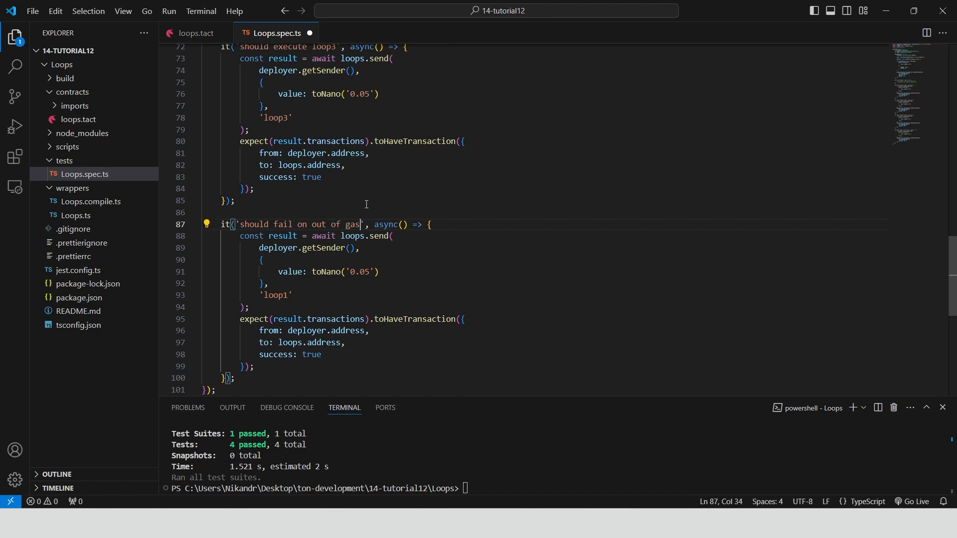
Make the new test send 'out of gas' and expect success: false, then save.
double_click(275, 295)
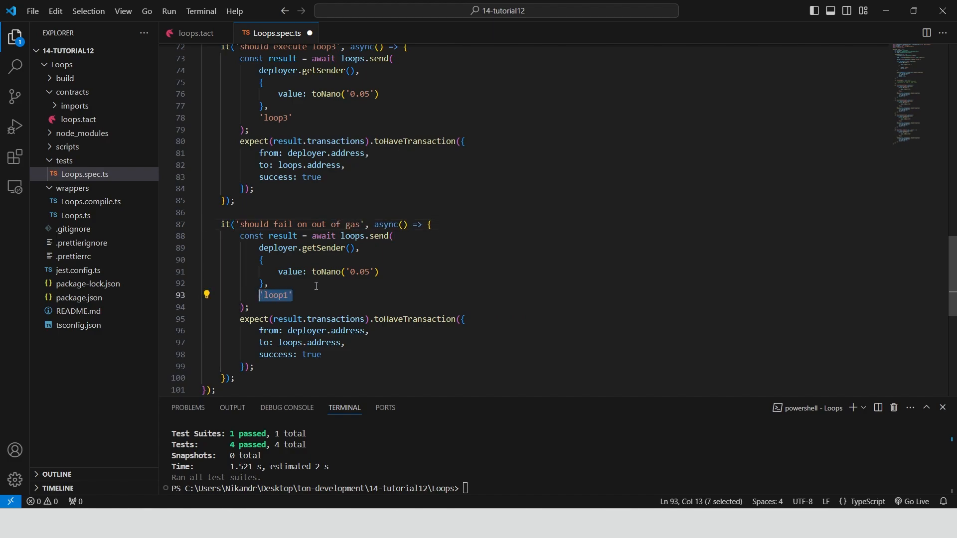
type("out of gas")
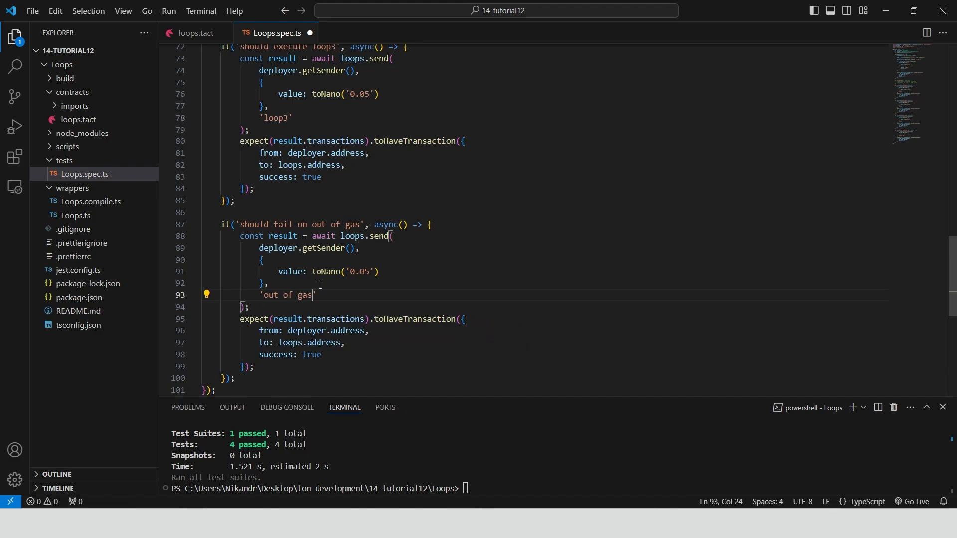
scroll("down", 3)
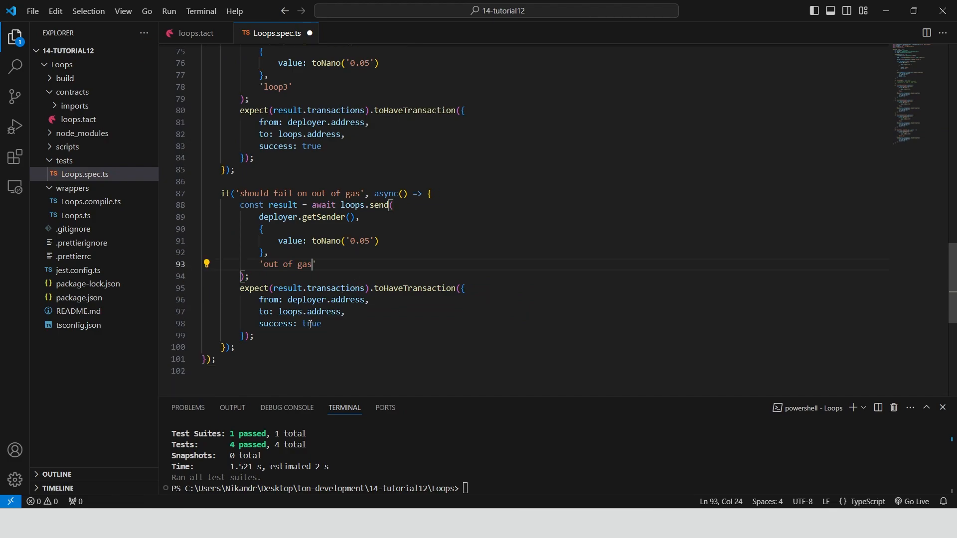
type("fals")
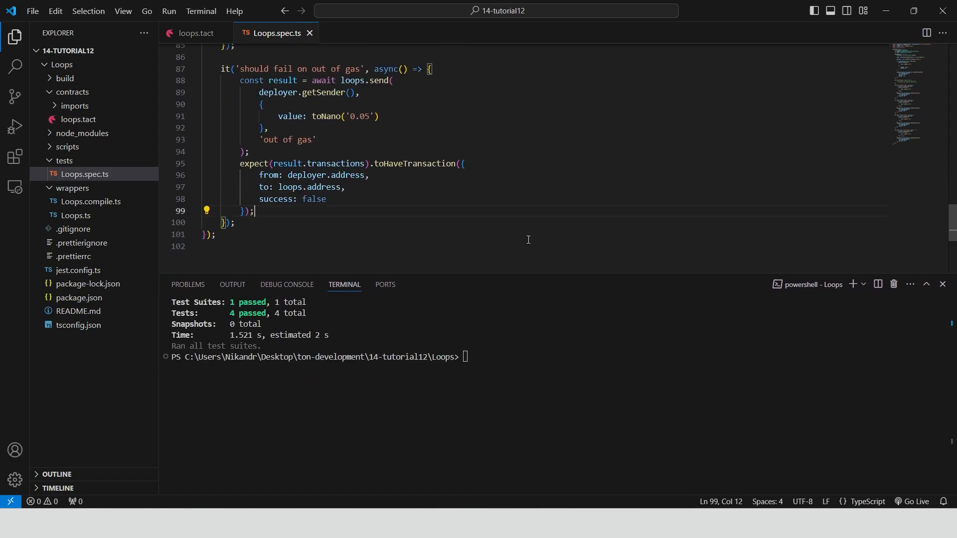
Run npx blueprint test and see all five Loops tests pass in the enlarged terminal.
type("npx blueprint")
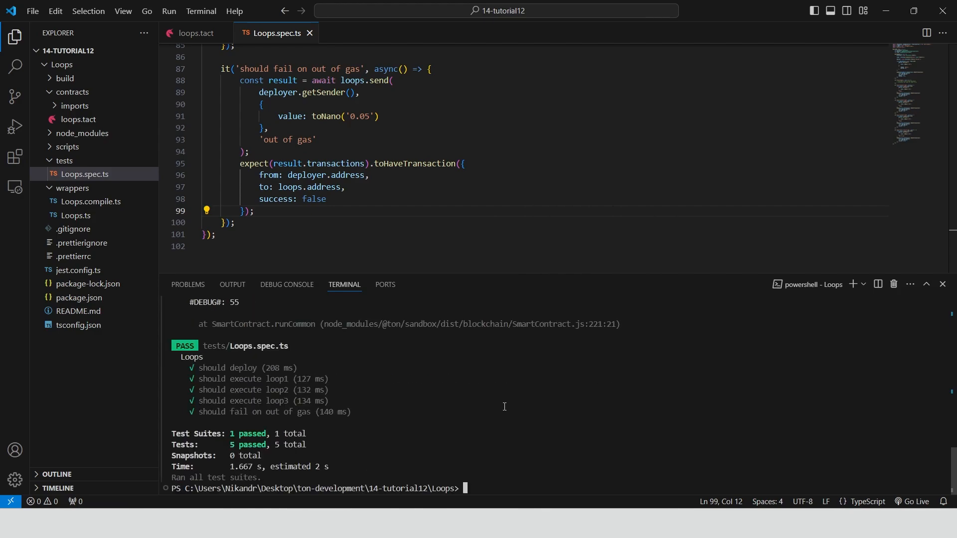
left_click_drag(541, 276, 541, 177)
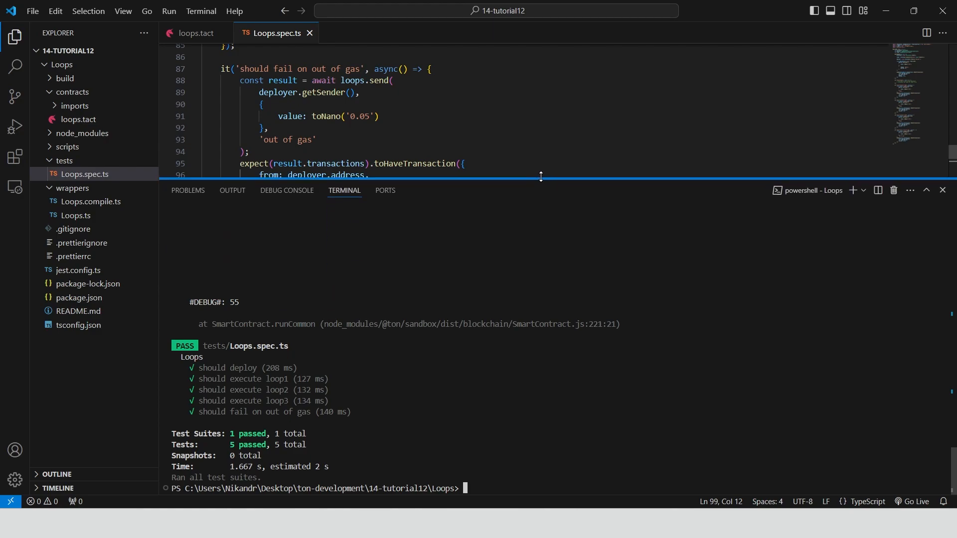